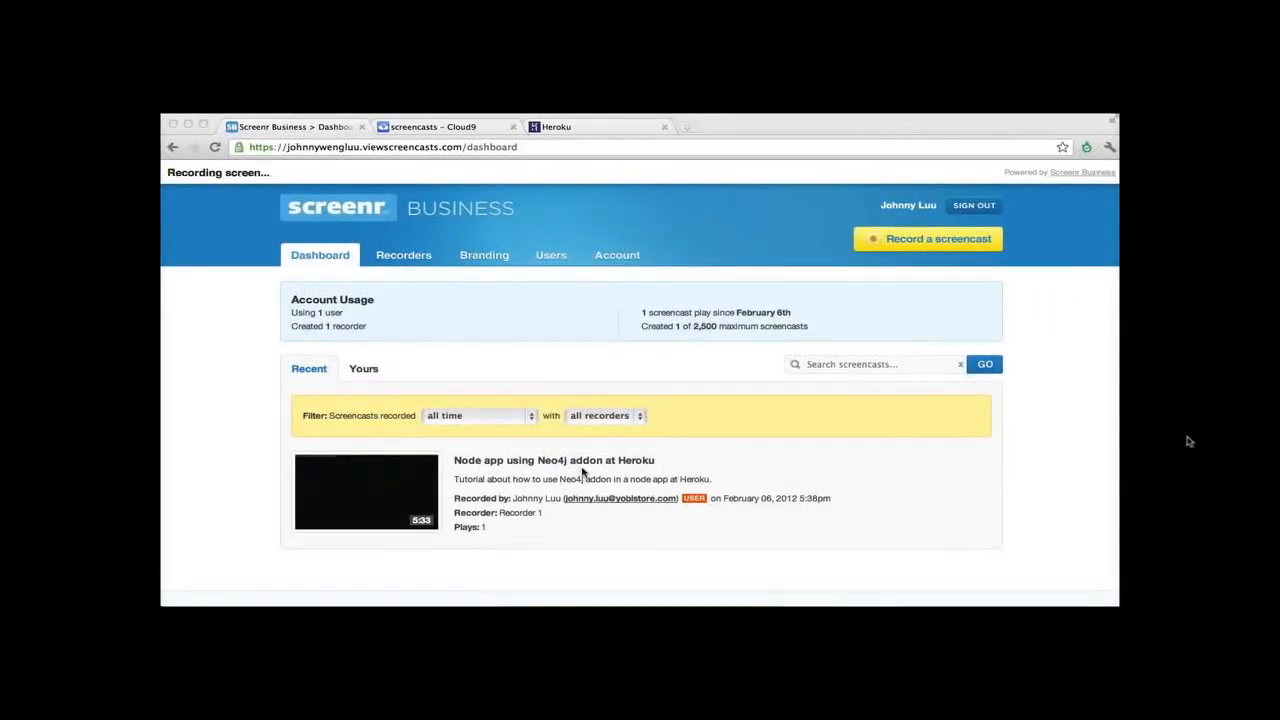
mouse_move(663, 425)
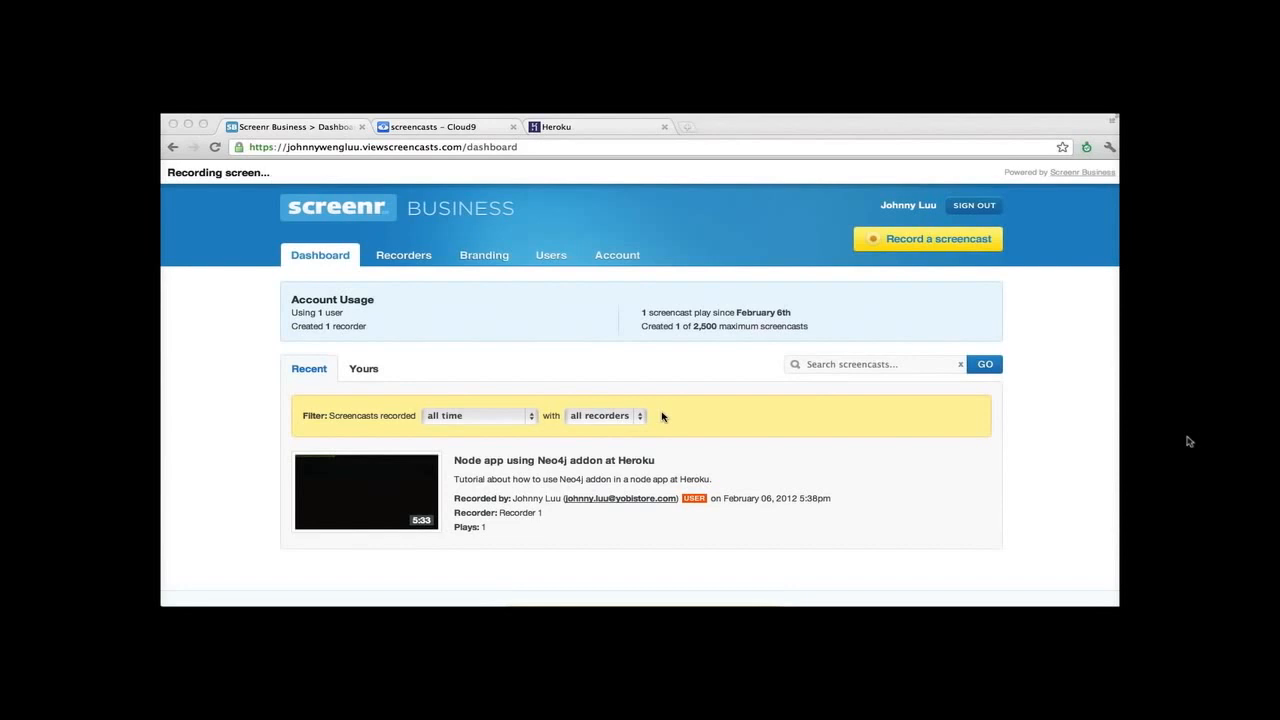
mouse_move(679, 387)
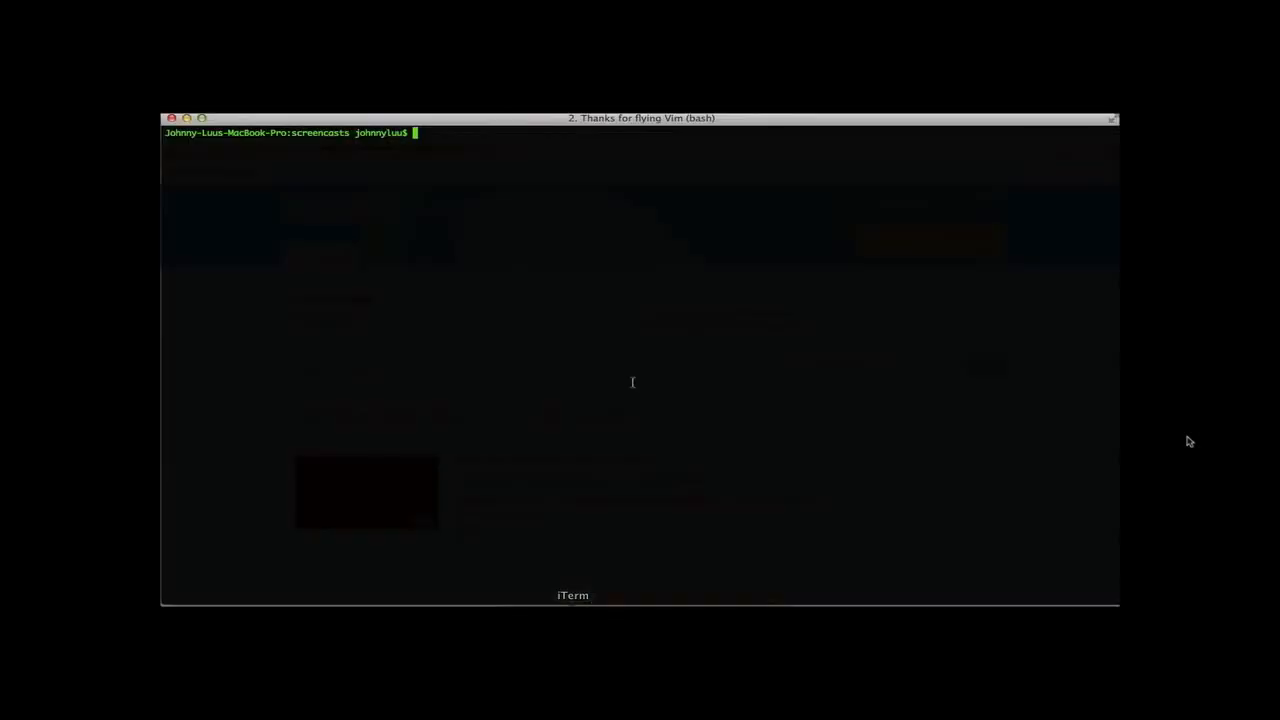
- Replace port 3000 in app.js with process.env.PORT and add a "superagent" dependency to package.json
type("cd neo4j-node-app/")
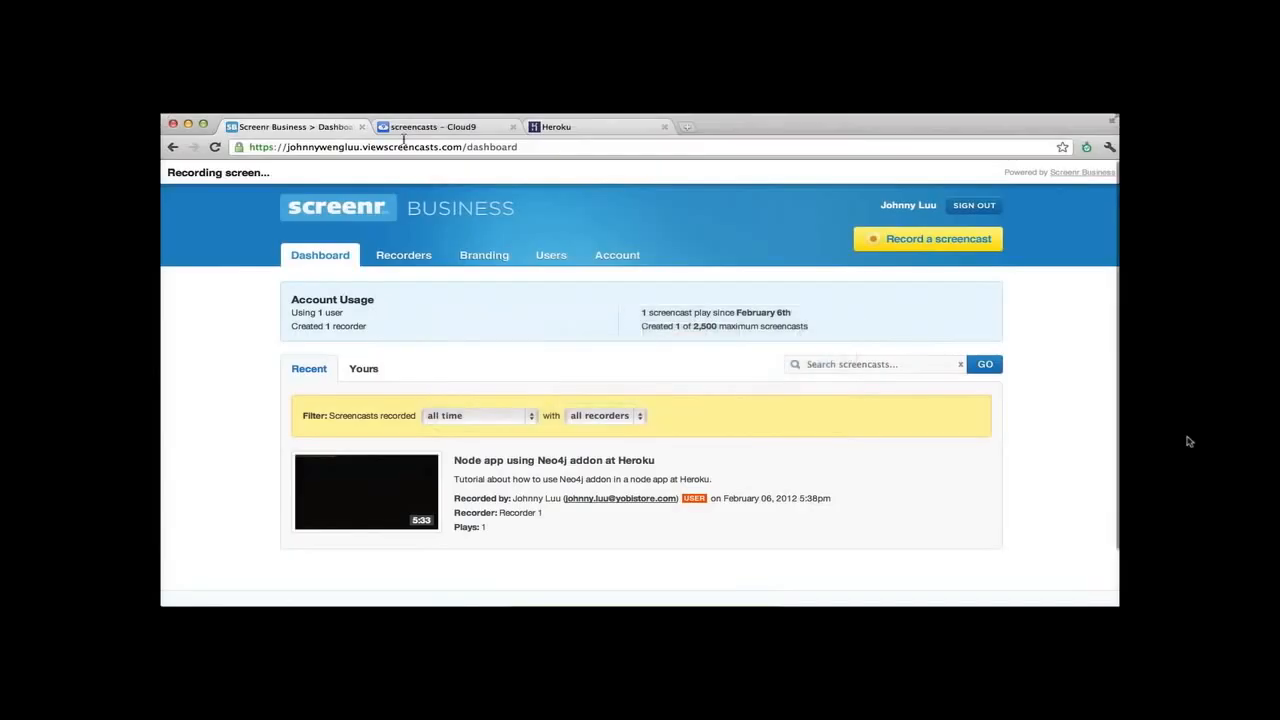
left_click(430, 126)
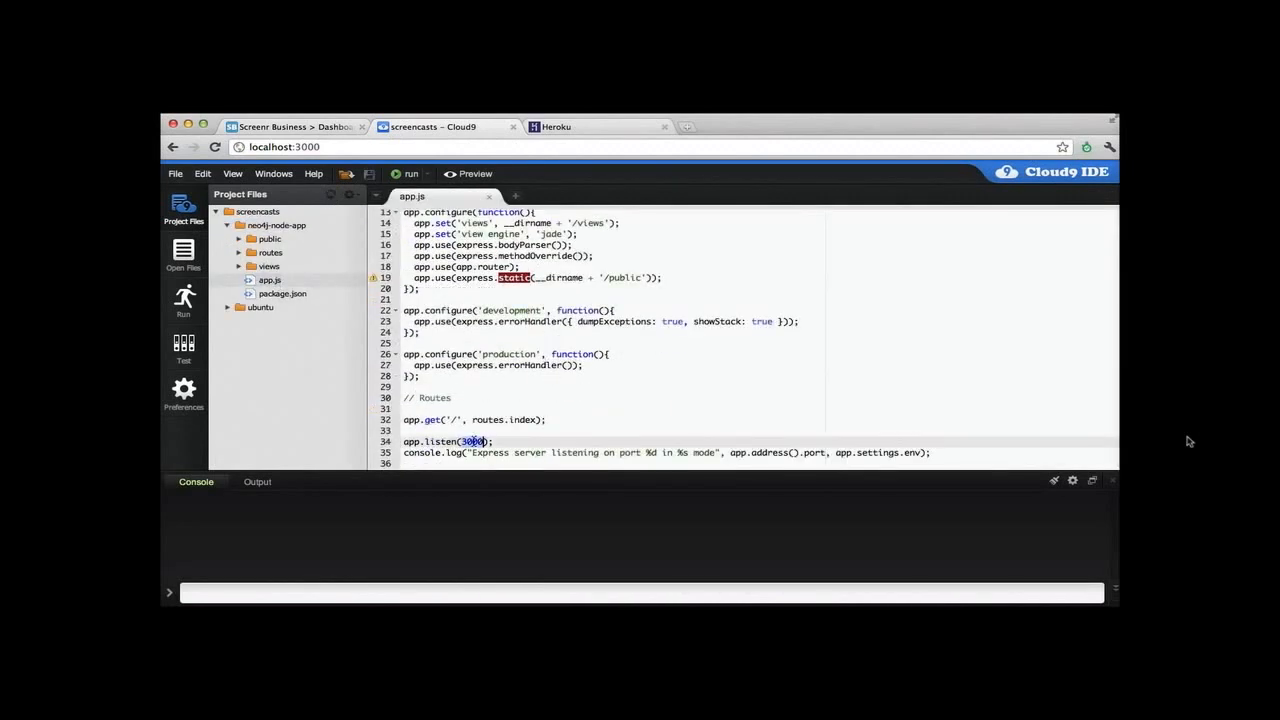
type("process.env.PORT")
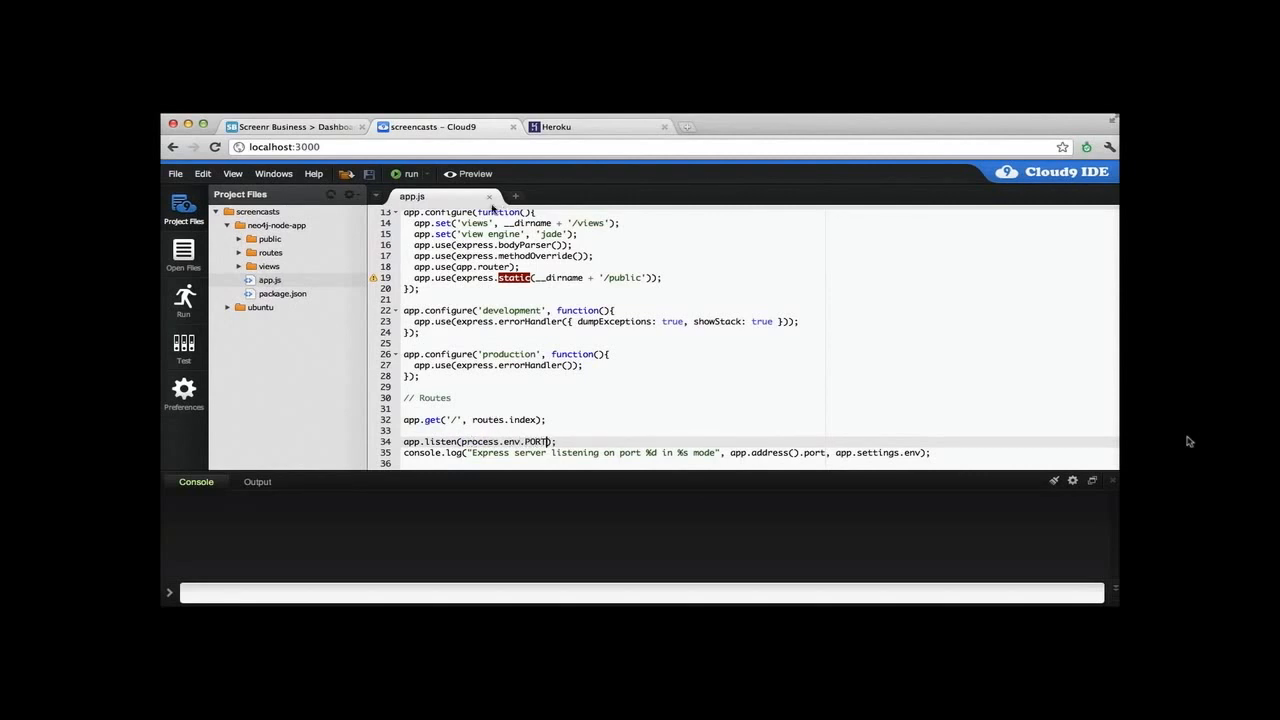
left_click(489, 196)
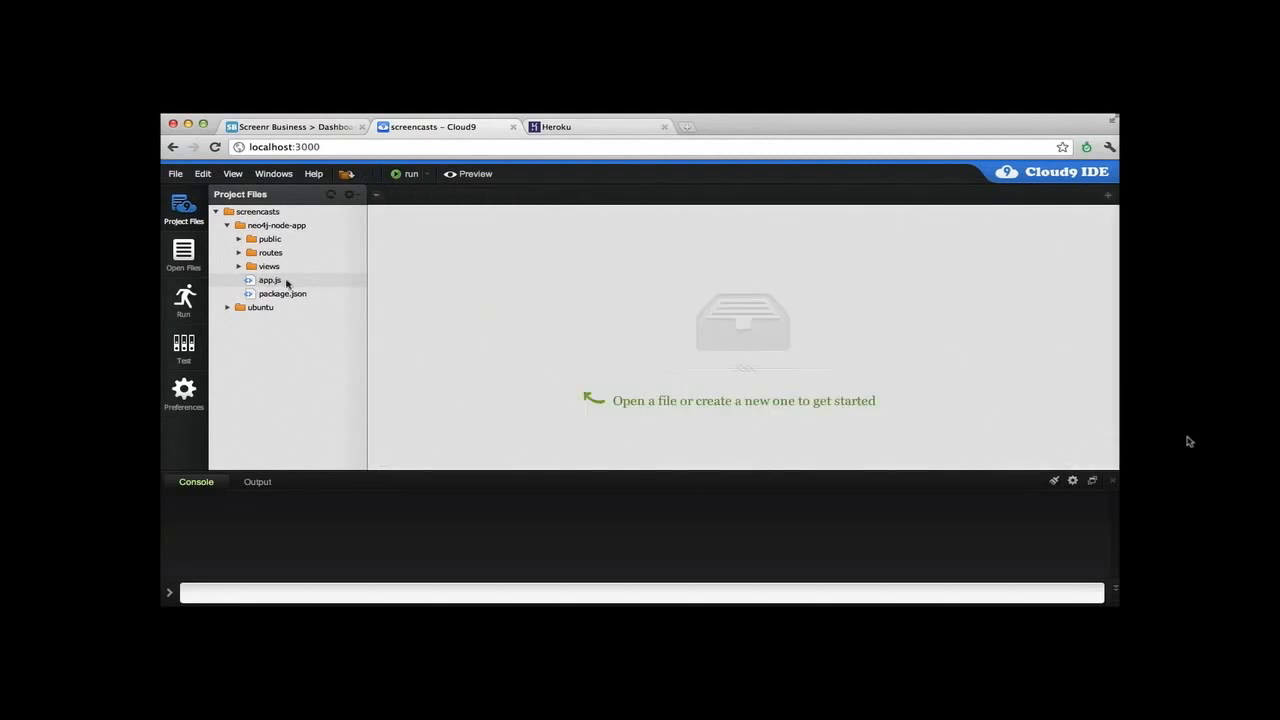
double_click(282, 293)
type(", ")
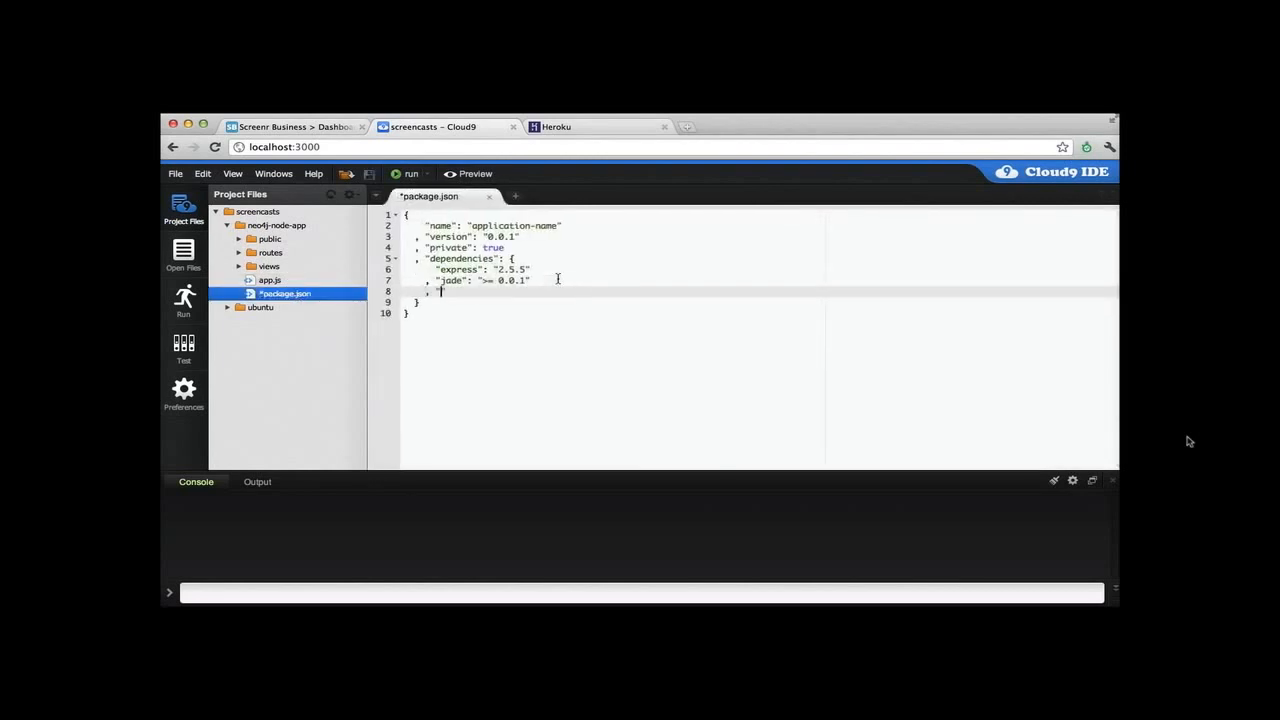
type("\"superagent\": \"")
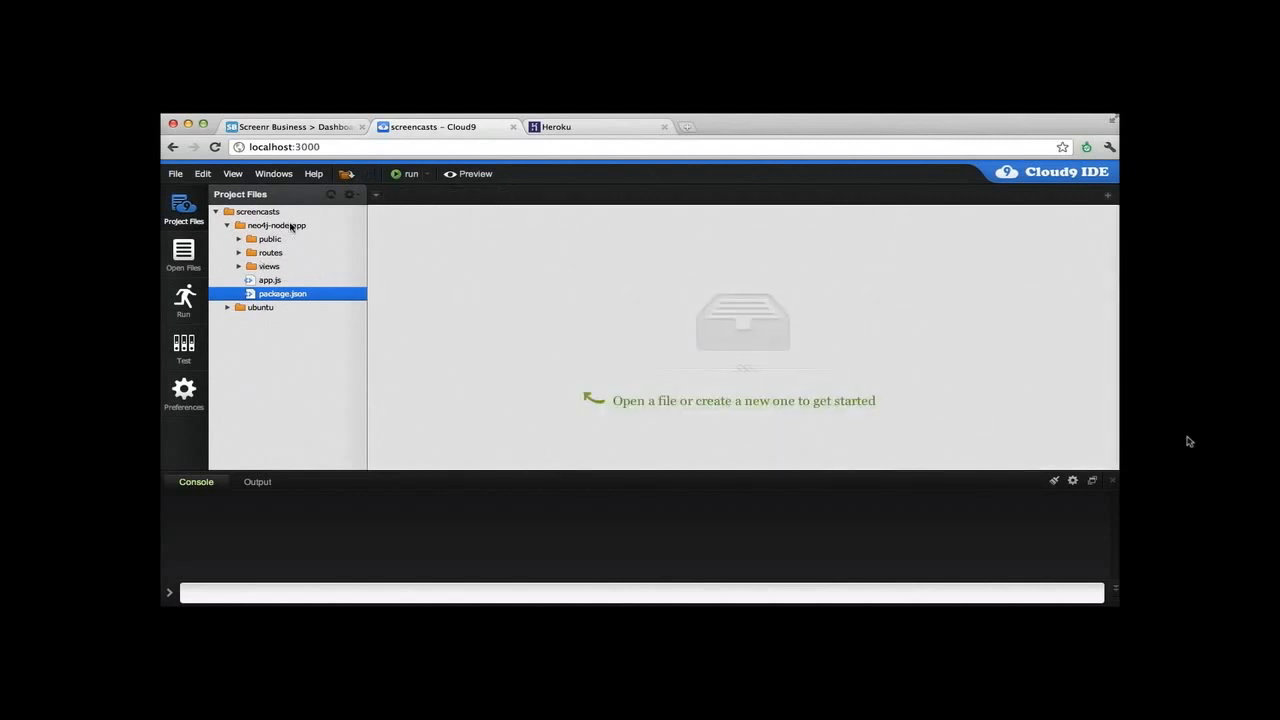
- Create a Procfile in neo4j-node-app containing 'web: node app.js', then save and close it
right_click(272, 225)
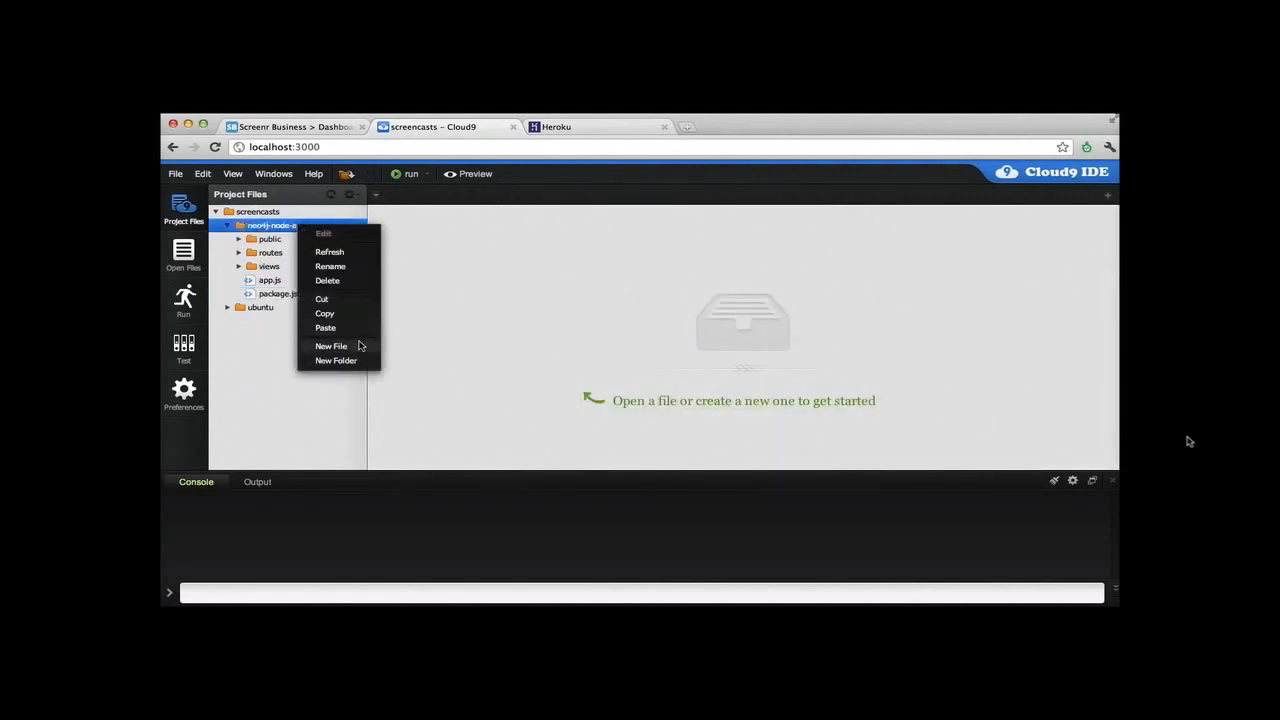
left_click(331, 345)
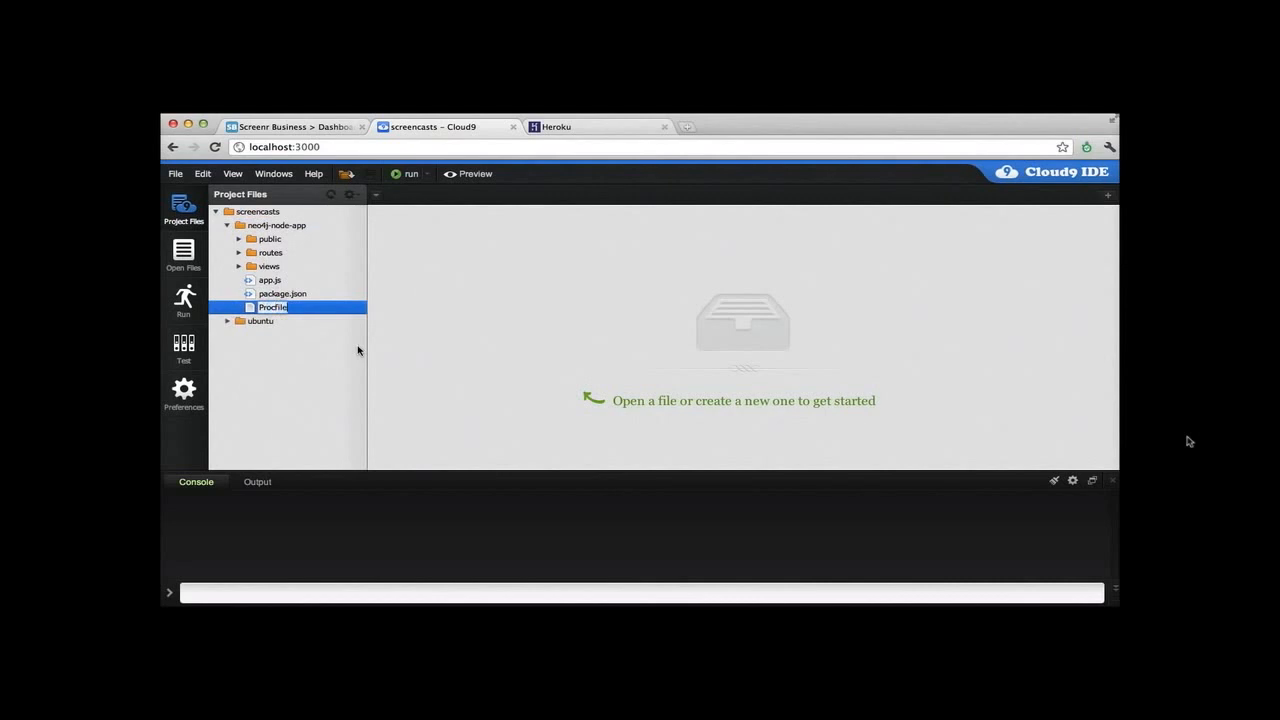
double_click(272, 307)
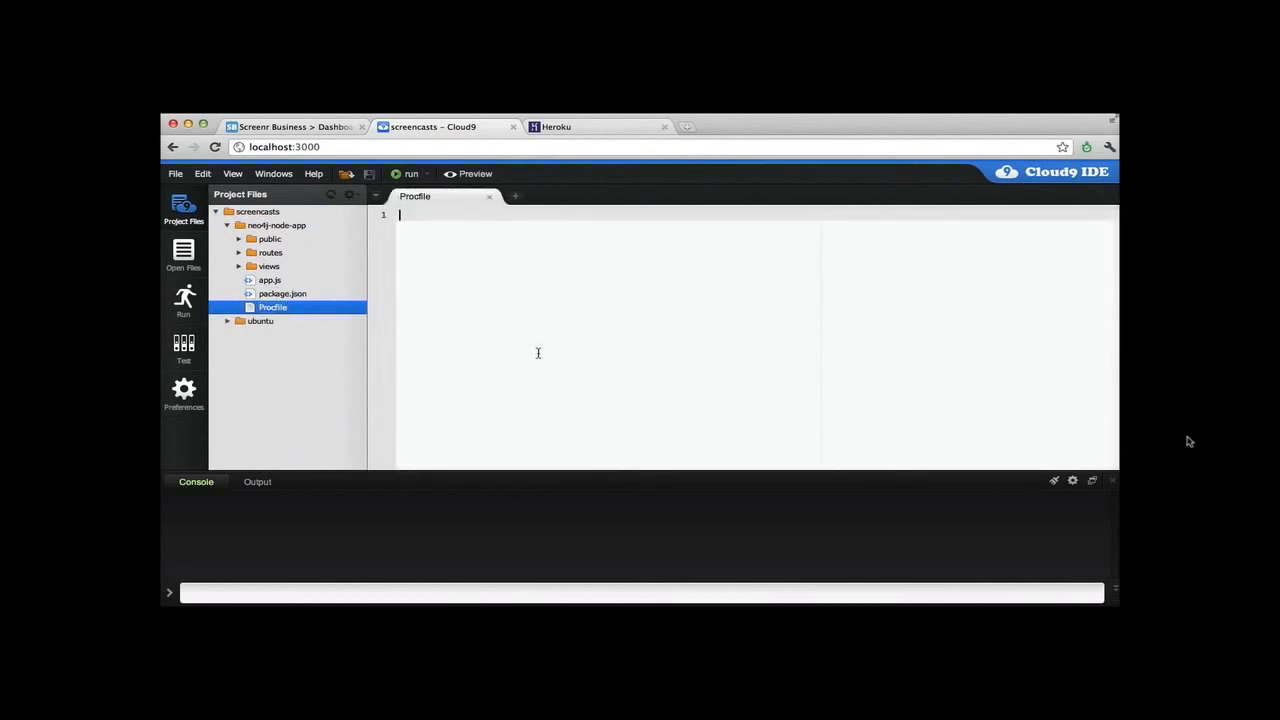
type("web: node")
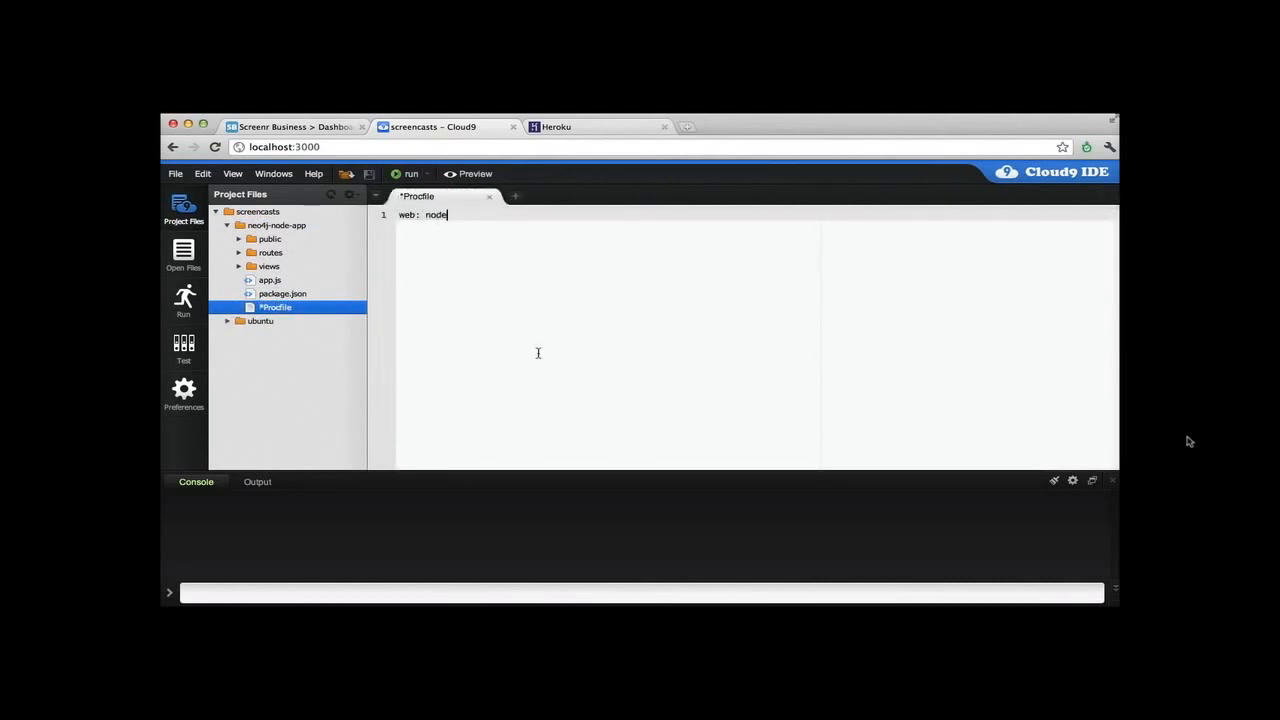
type("app.js")
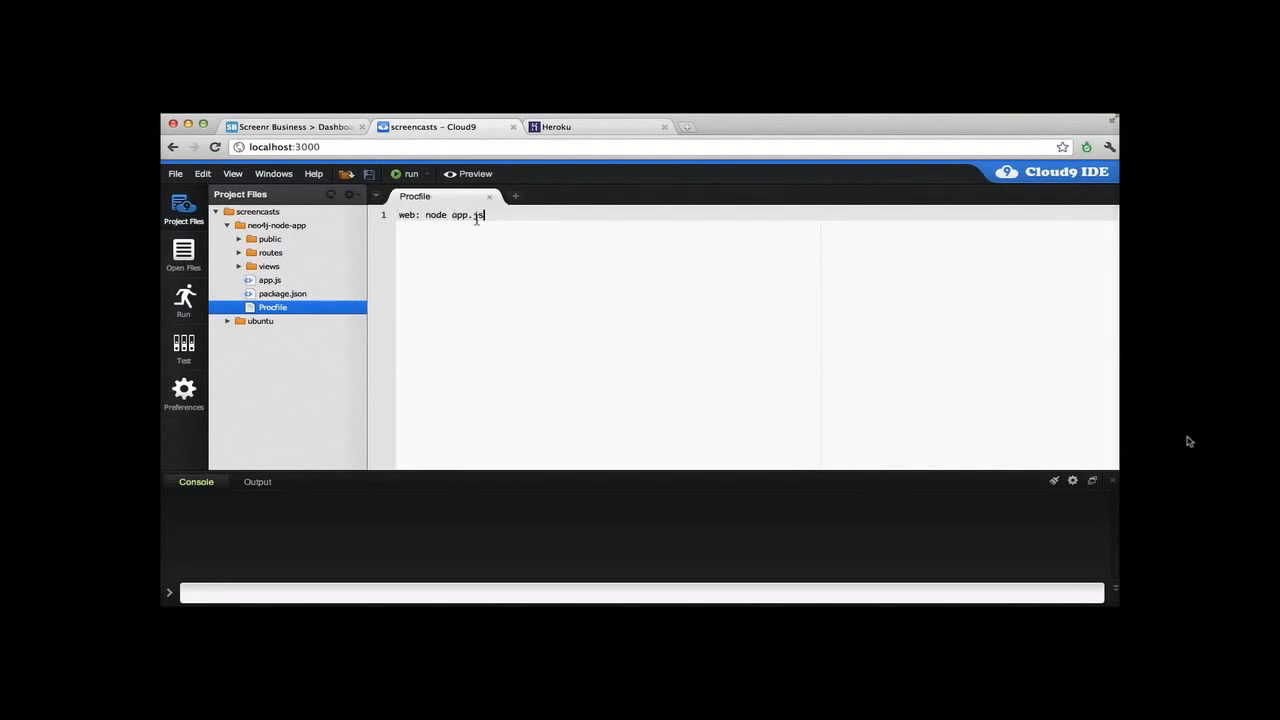
double_click(466, 215)
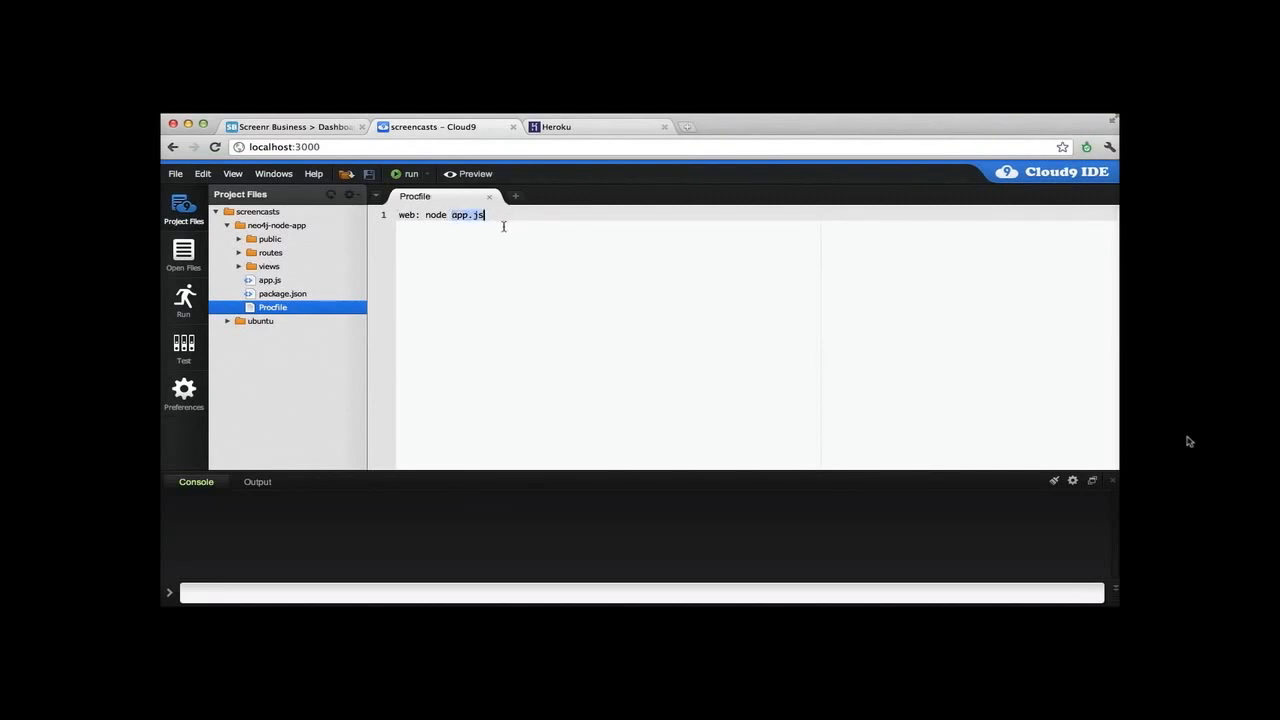
mouse_move(489, 196)
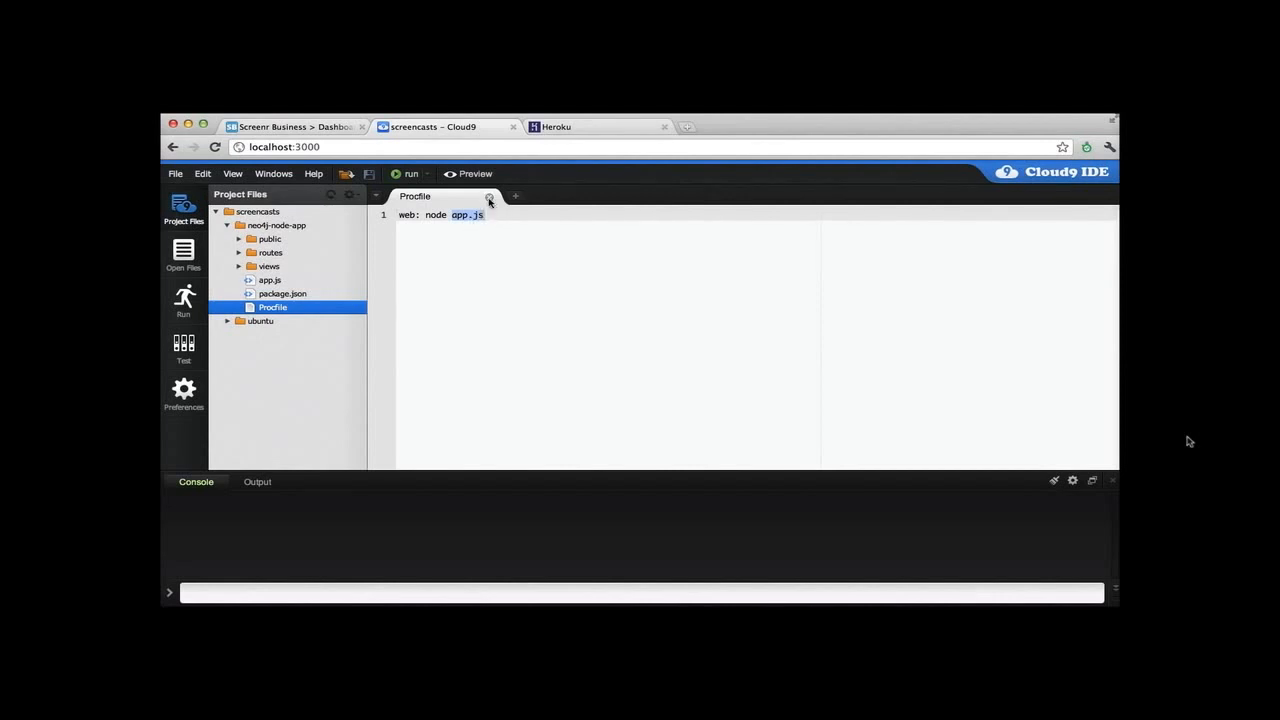
left_click(489, 196)
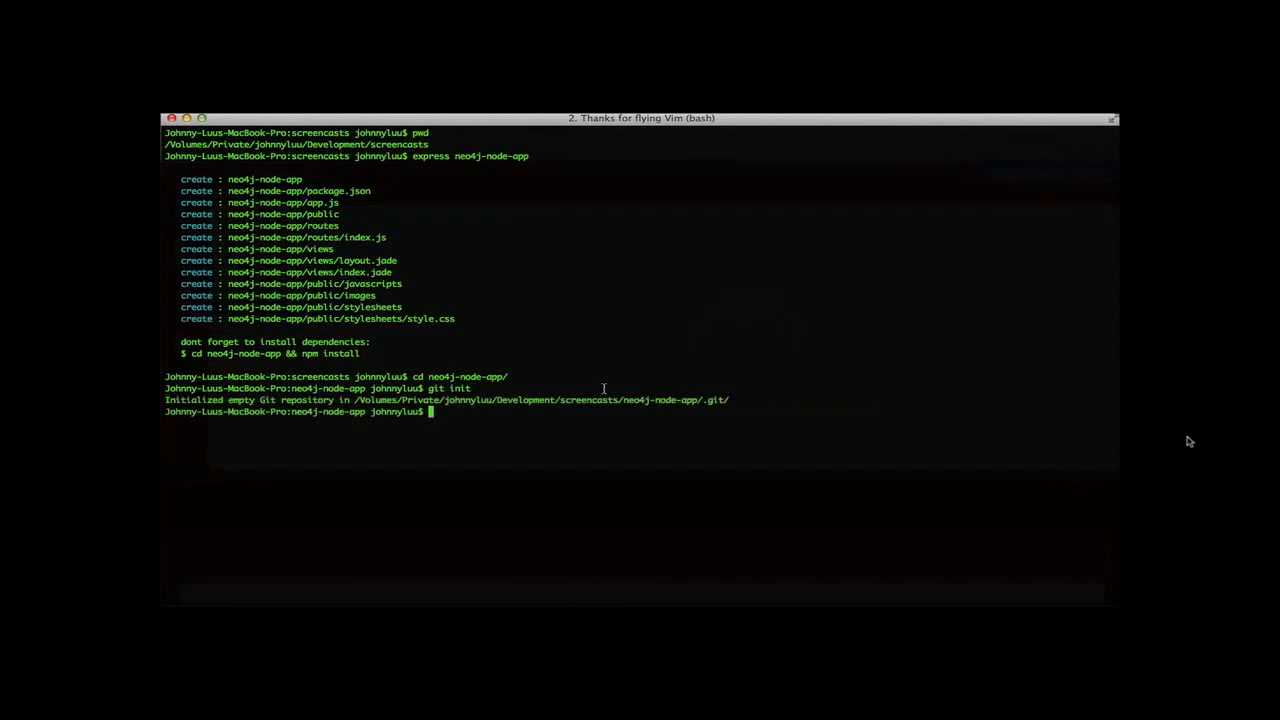
- Create the Heroku app neo4j-node-app on the cedar stack and add the neo4j add-on
type("heroku c")
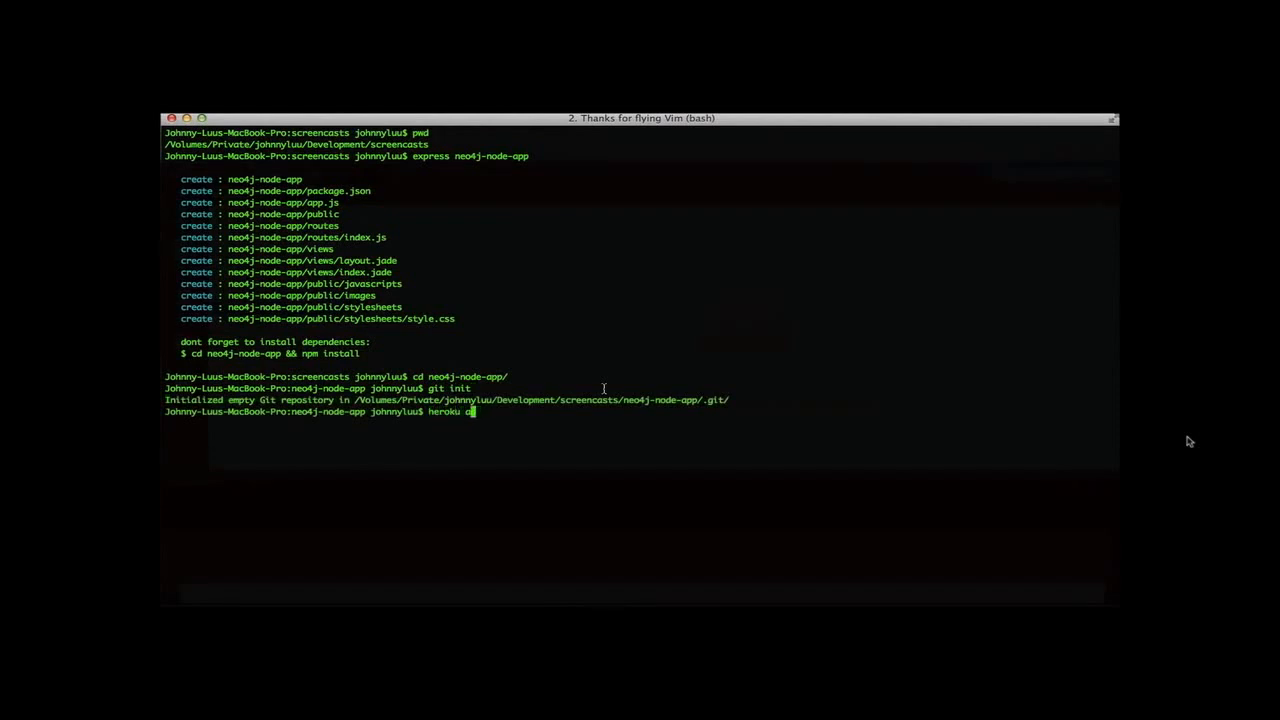
type("pps:create neo4j")
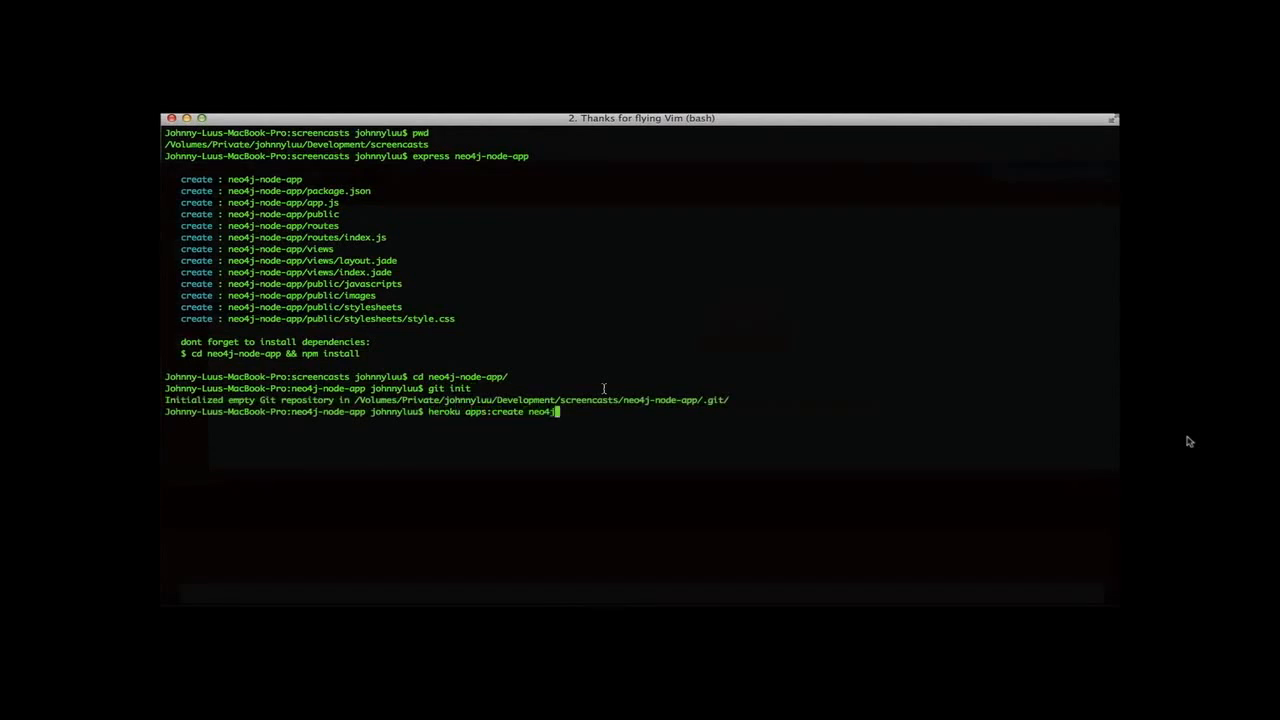
type("node-app")
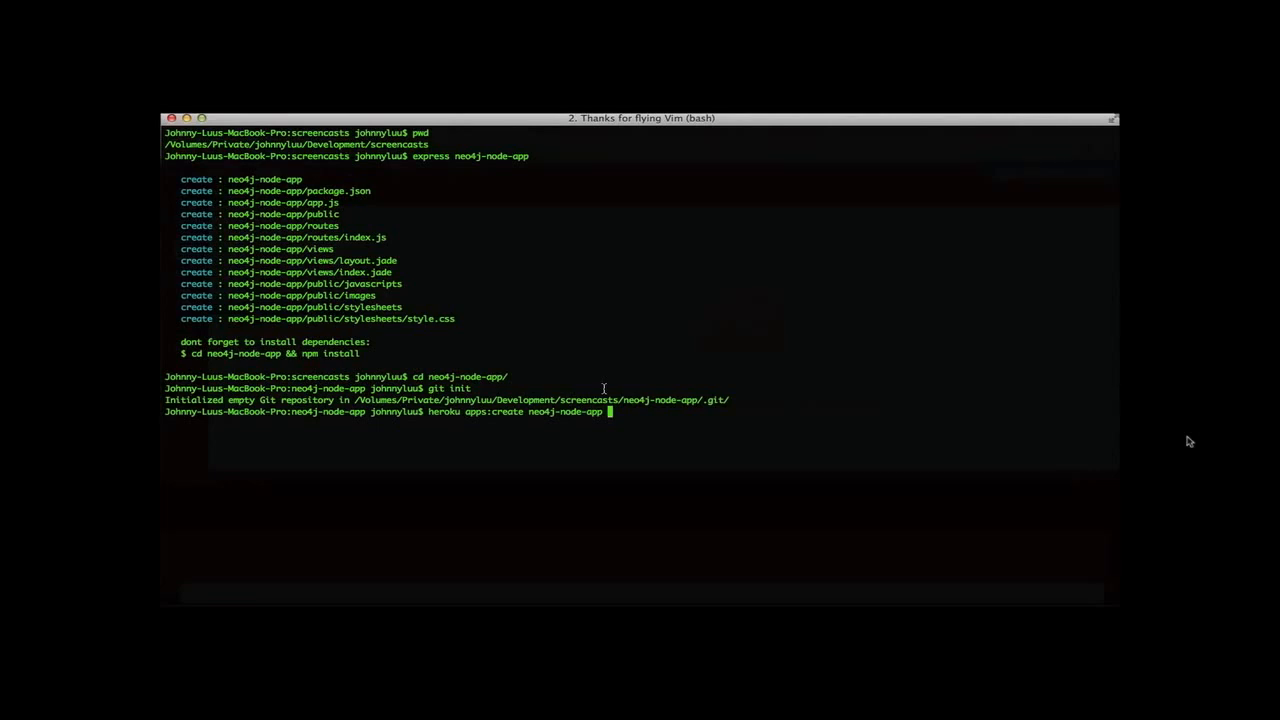
type("--stack d")
type("heroku")
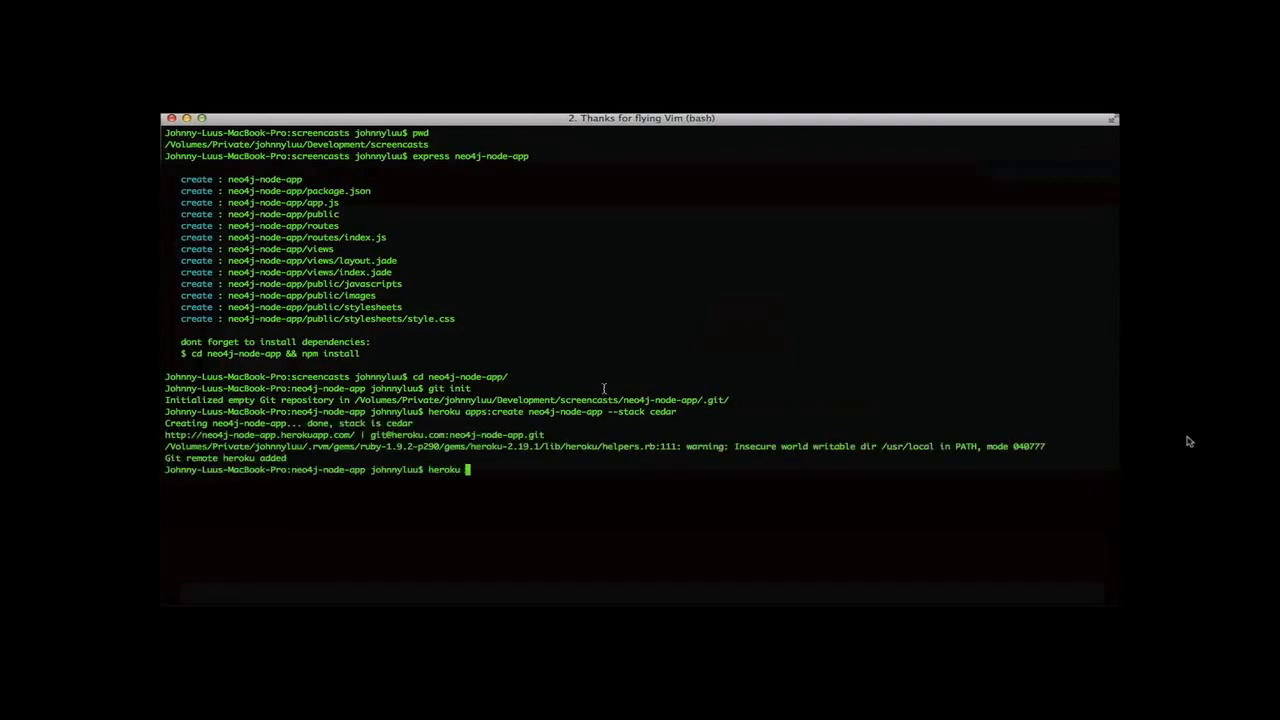
type("addons:add neo4j")
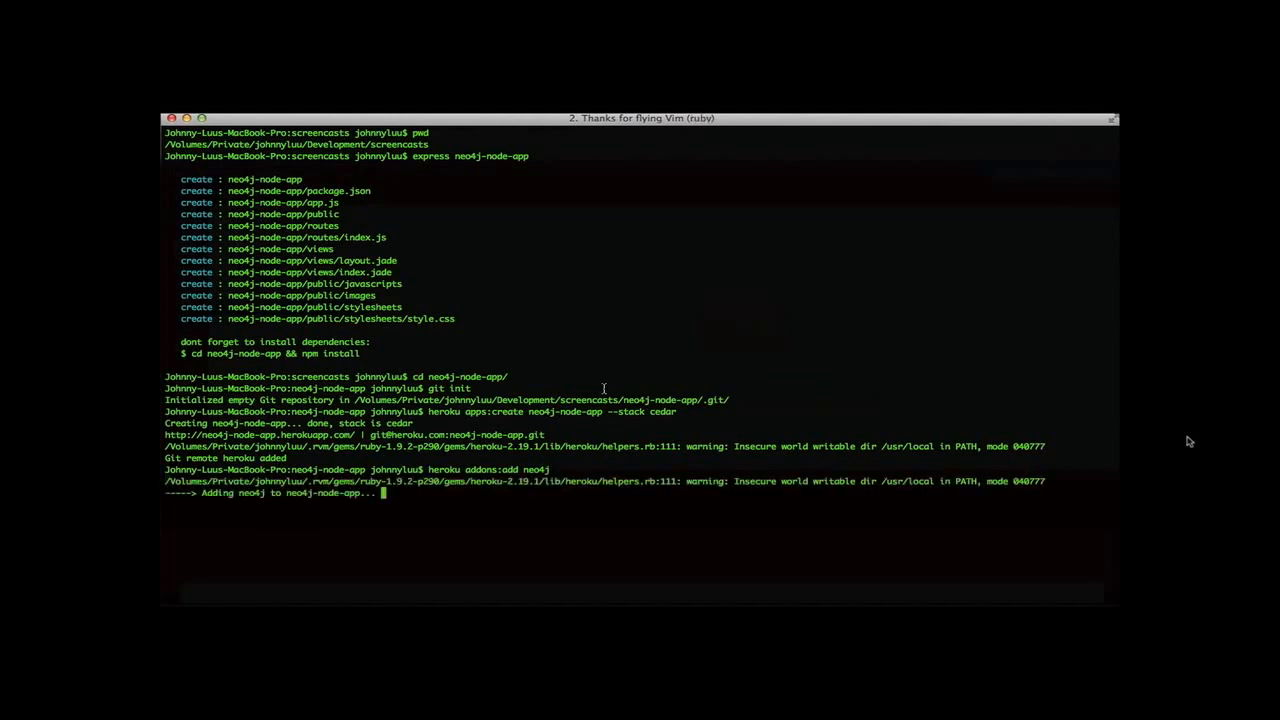
mouse_move(604, 389)
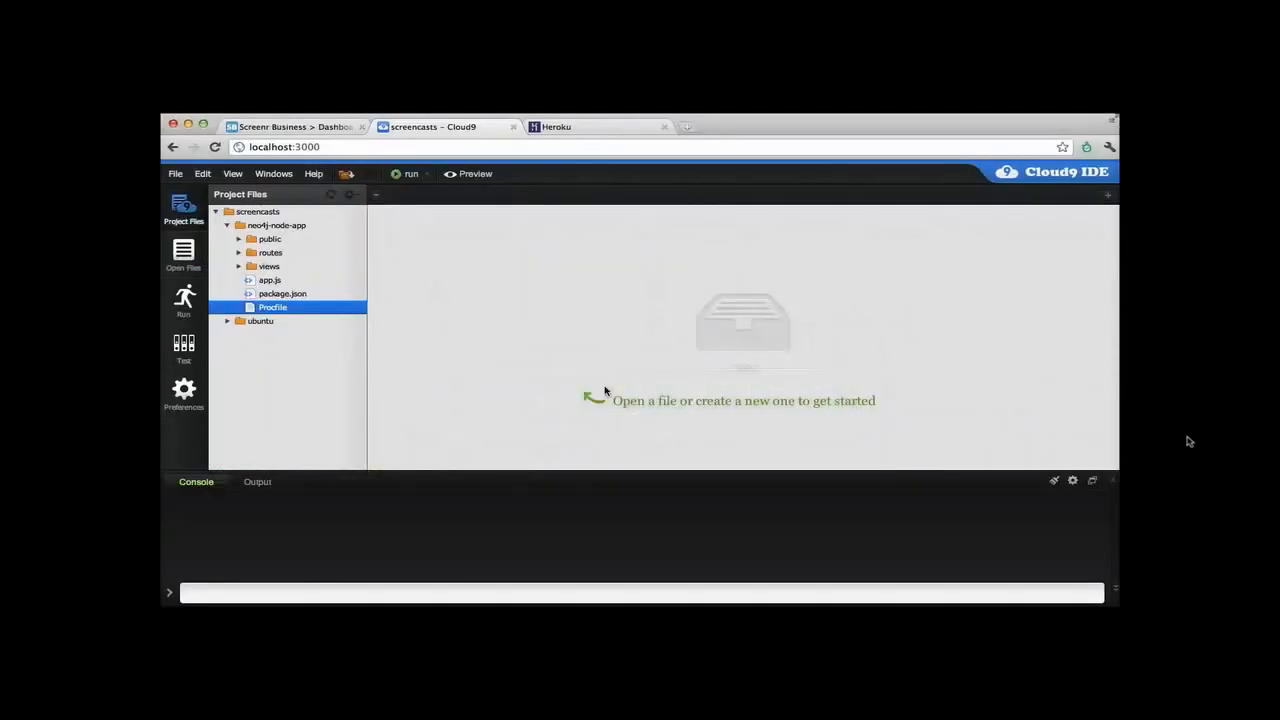
- From the neo4j-node-app Heroku page, open the Neo4j add-on's web admin from the Add-ons list
left_click(556, 126)
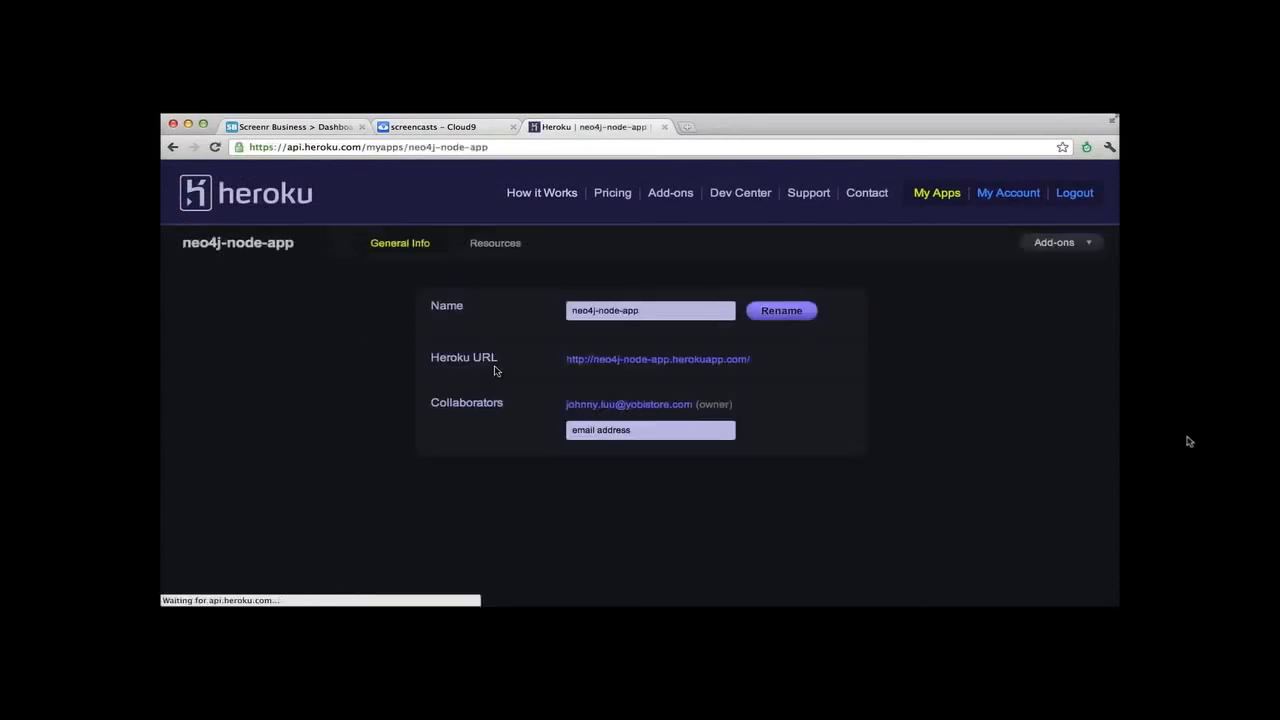
left_click(1058, 242)
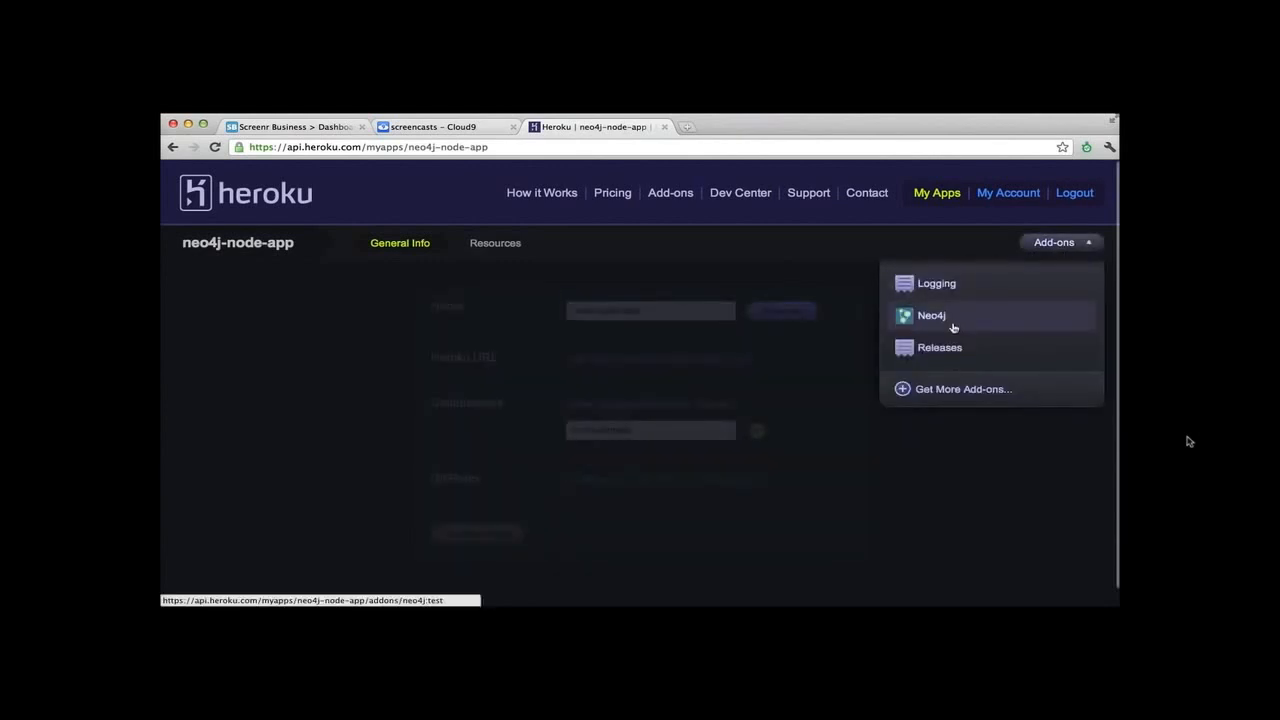
left_click(931, 315)
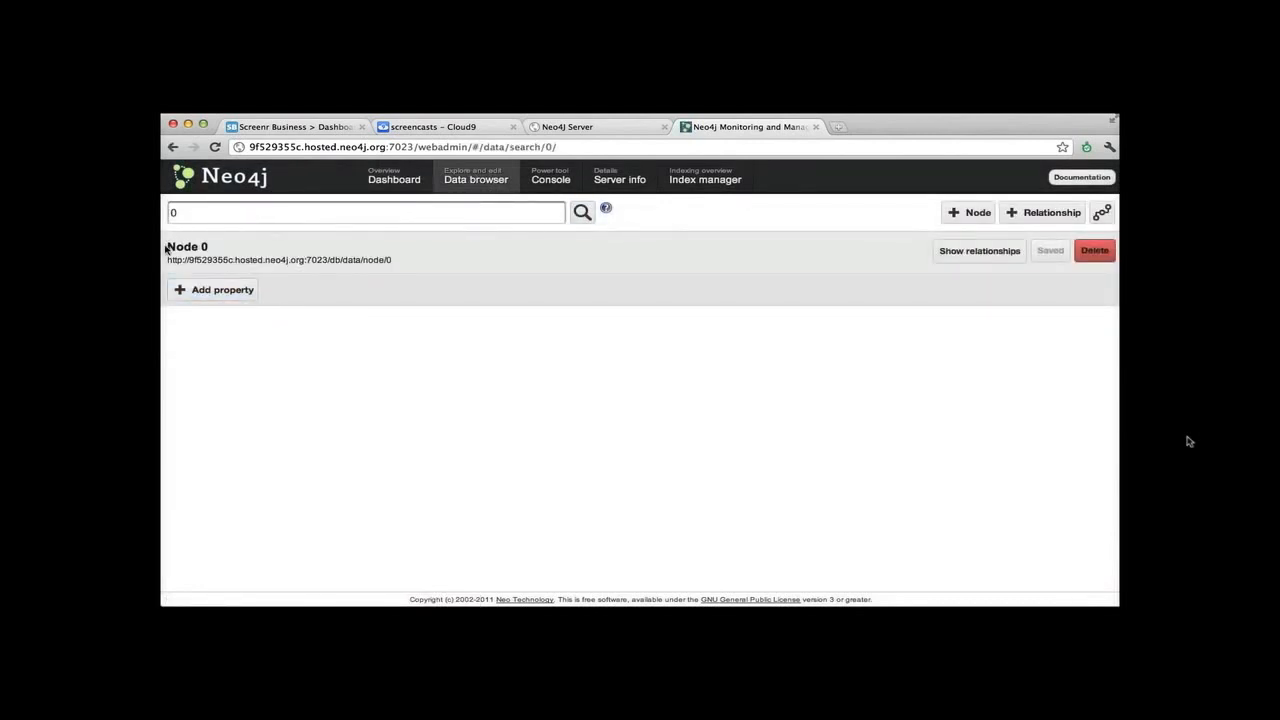
- Look up node 1 in the Data browser and add the property name = "Neo"
type("1")
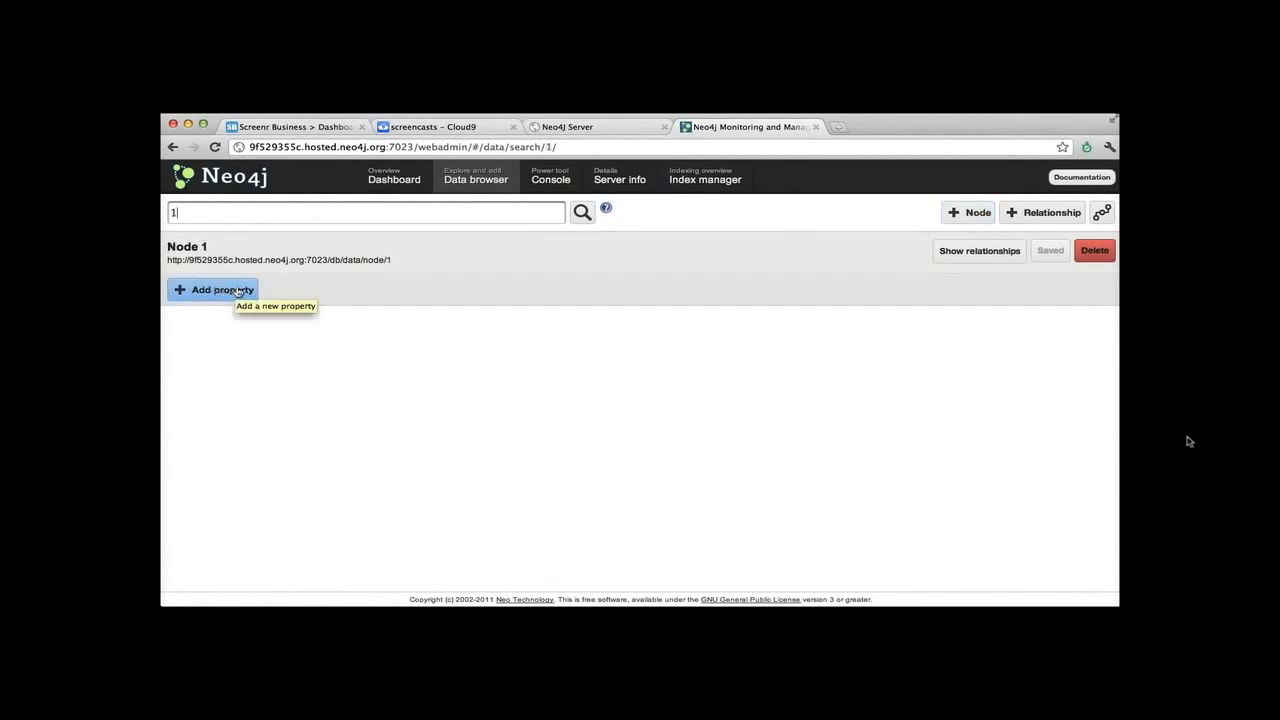
left_click(213, 290)
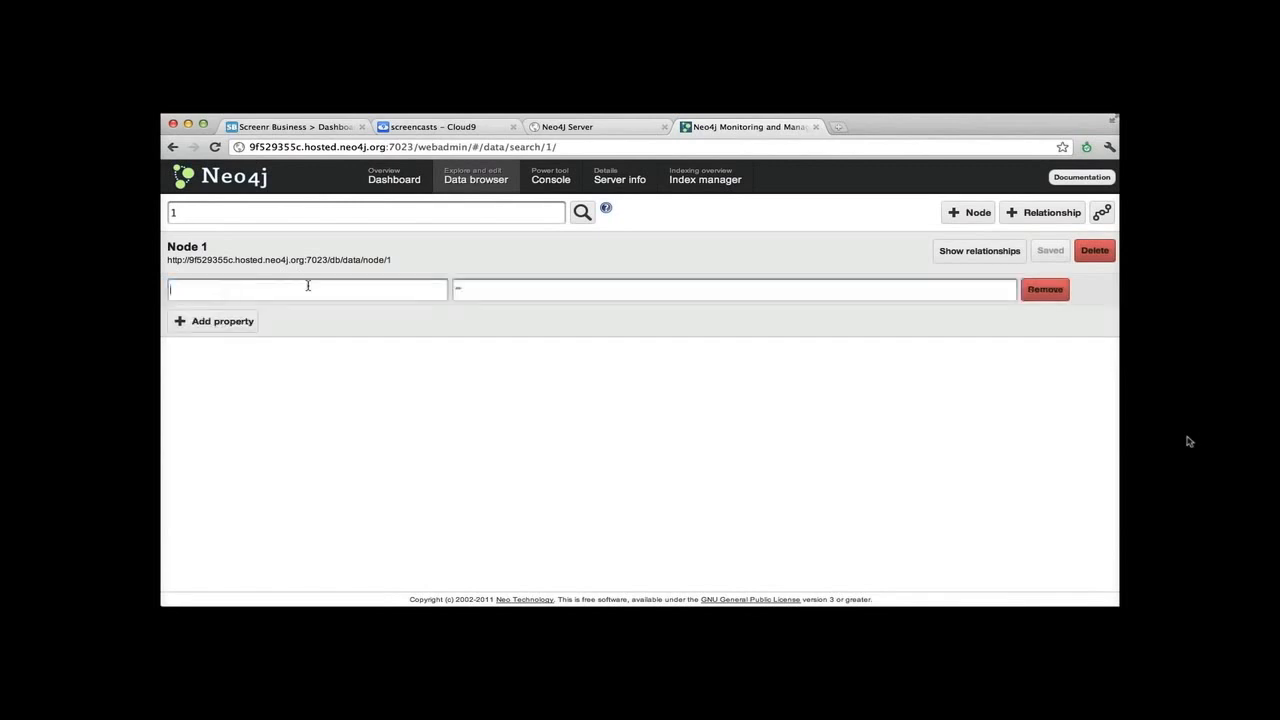
type("name")
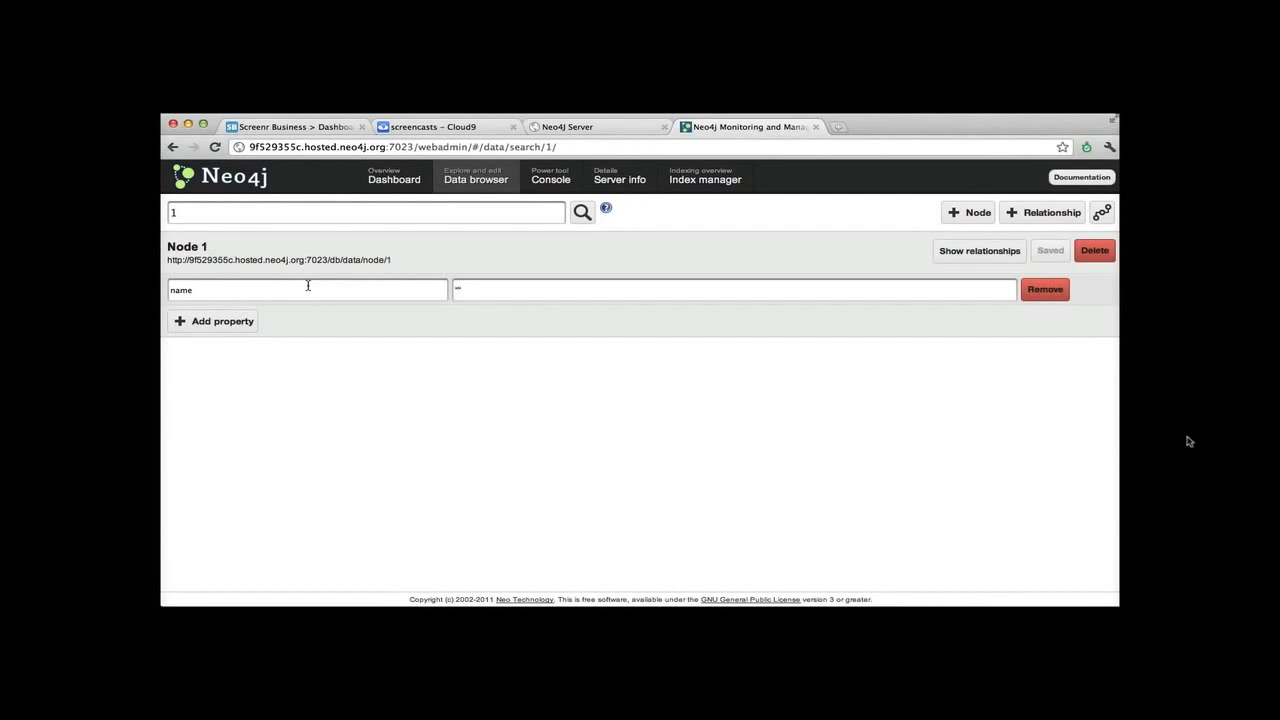
type("\"Neo\"")
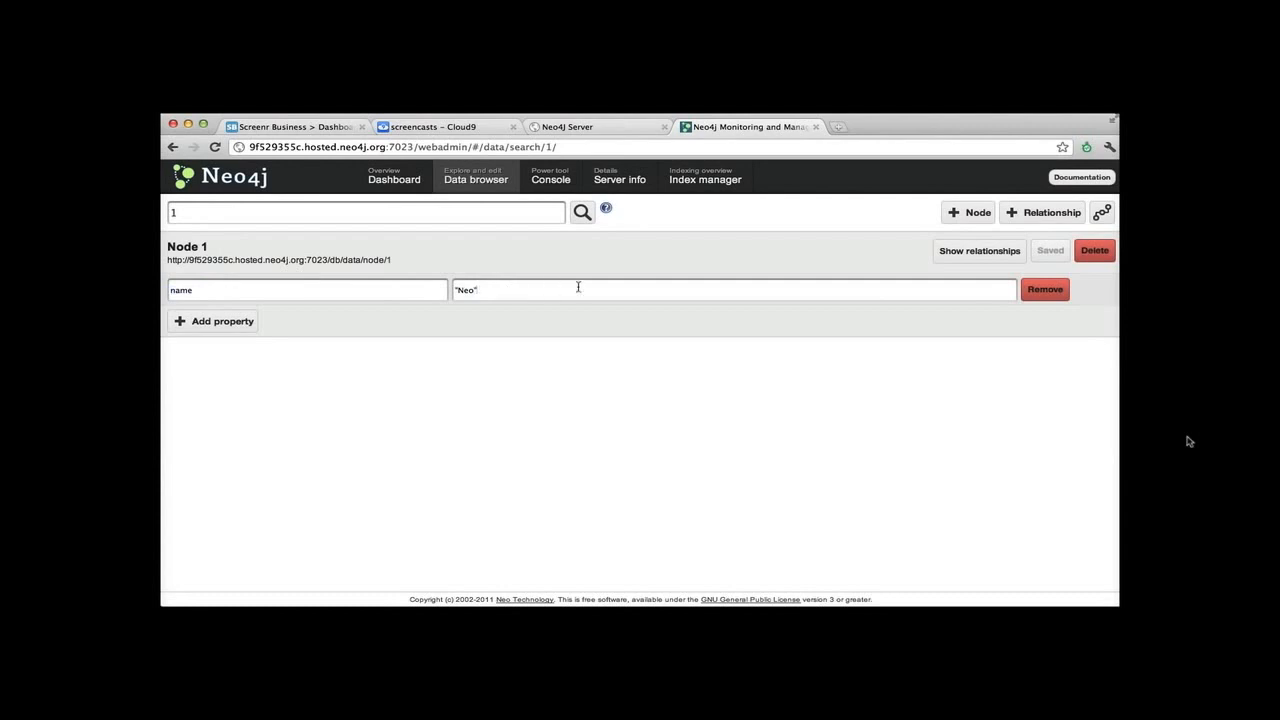
type("1")
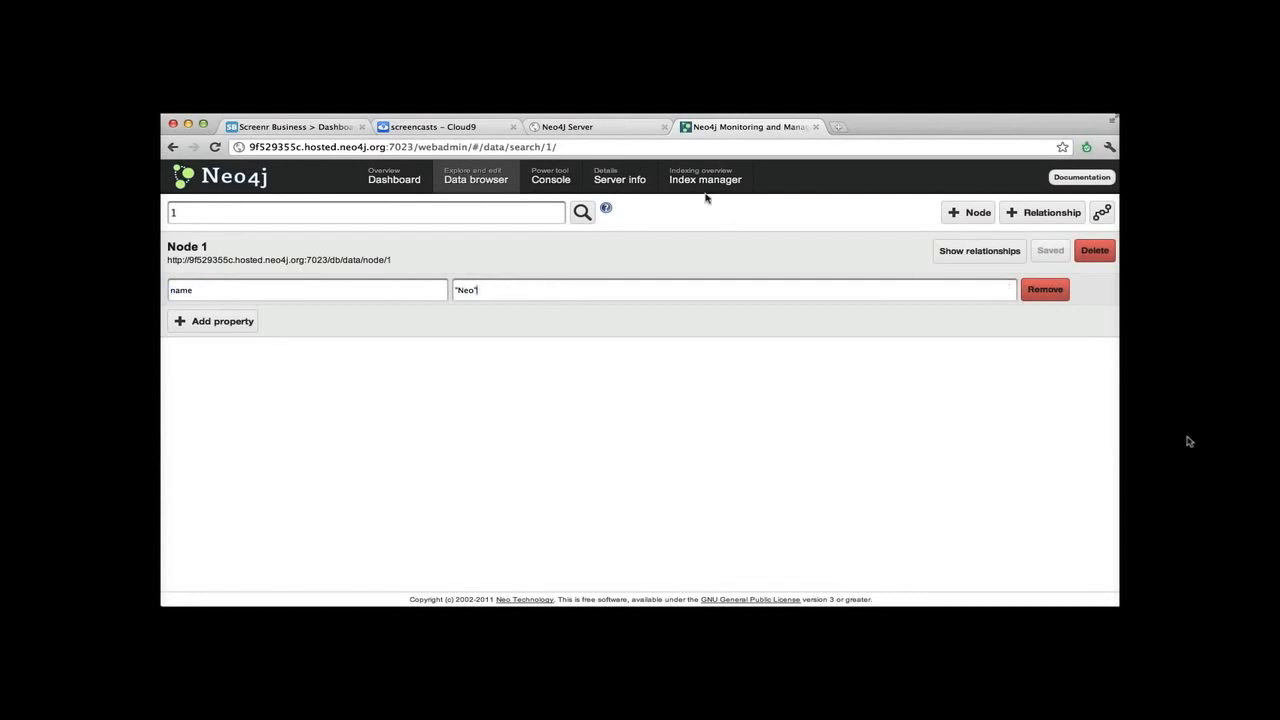
left_click(432, 126)
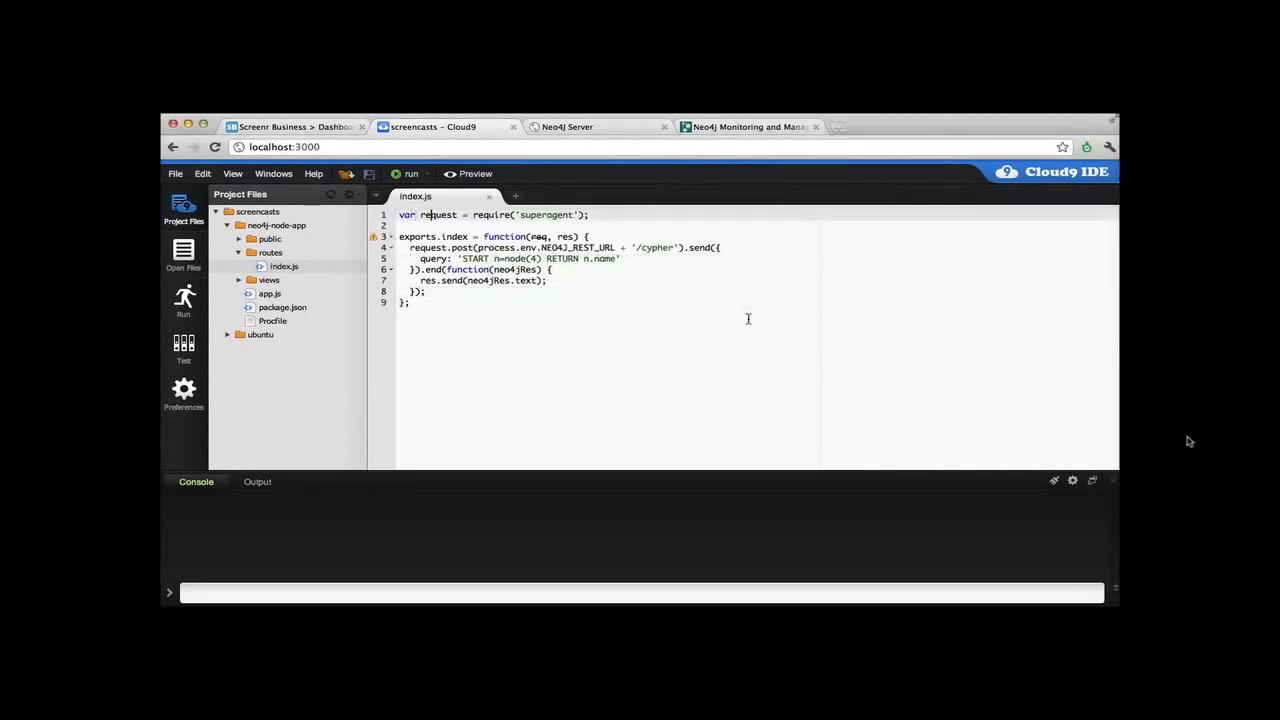
- Change the index route's Cypher query start node from node(4) to node(1)
double_click(550, 214)
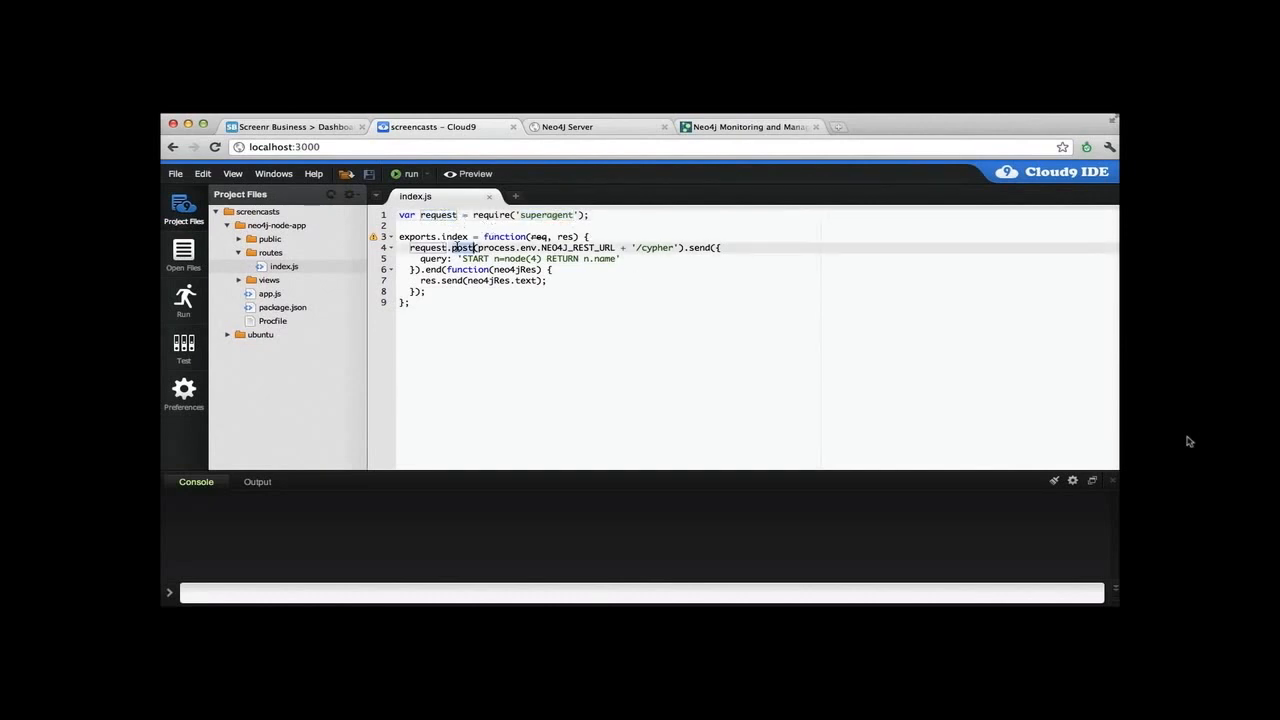
left_click_drag(478, 247, 670, 247)
type("1")
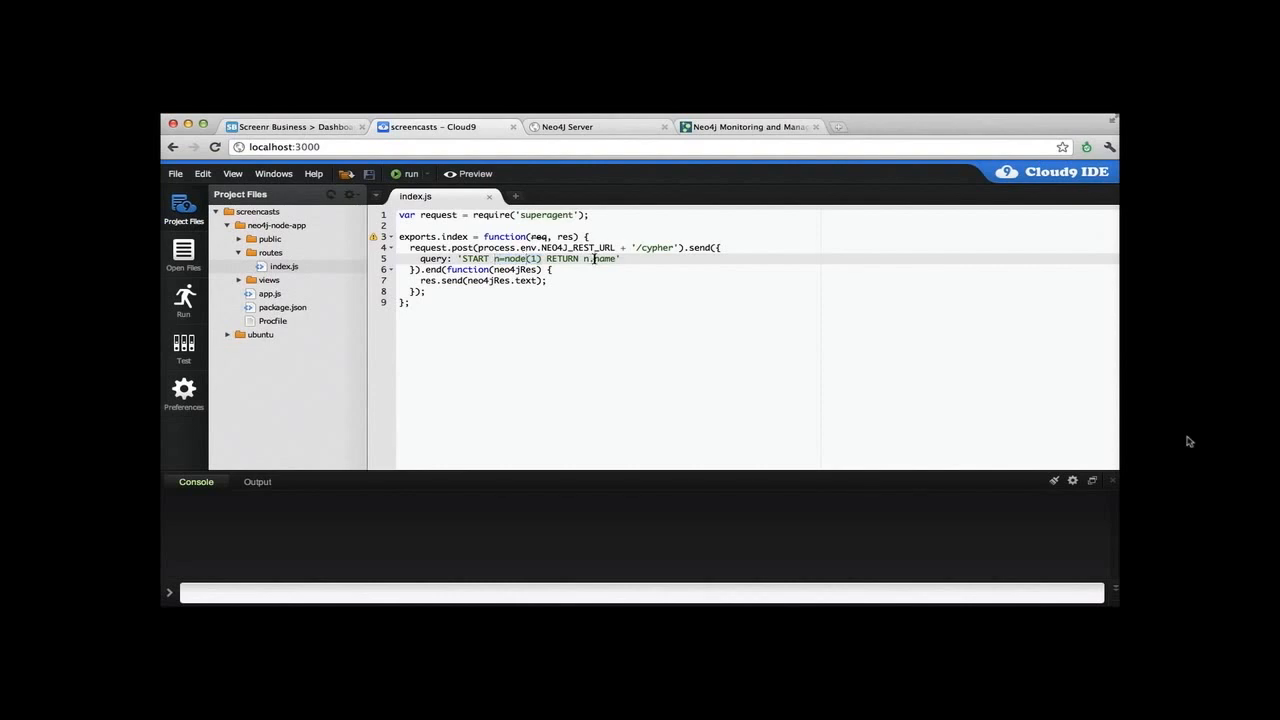
double_click(602, 258)
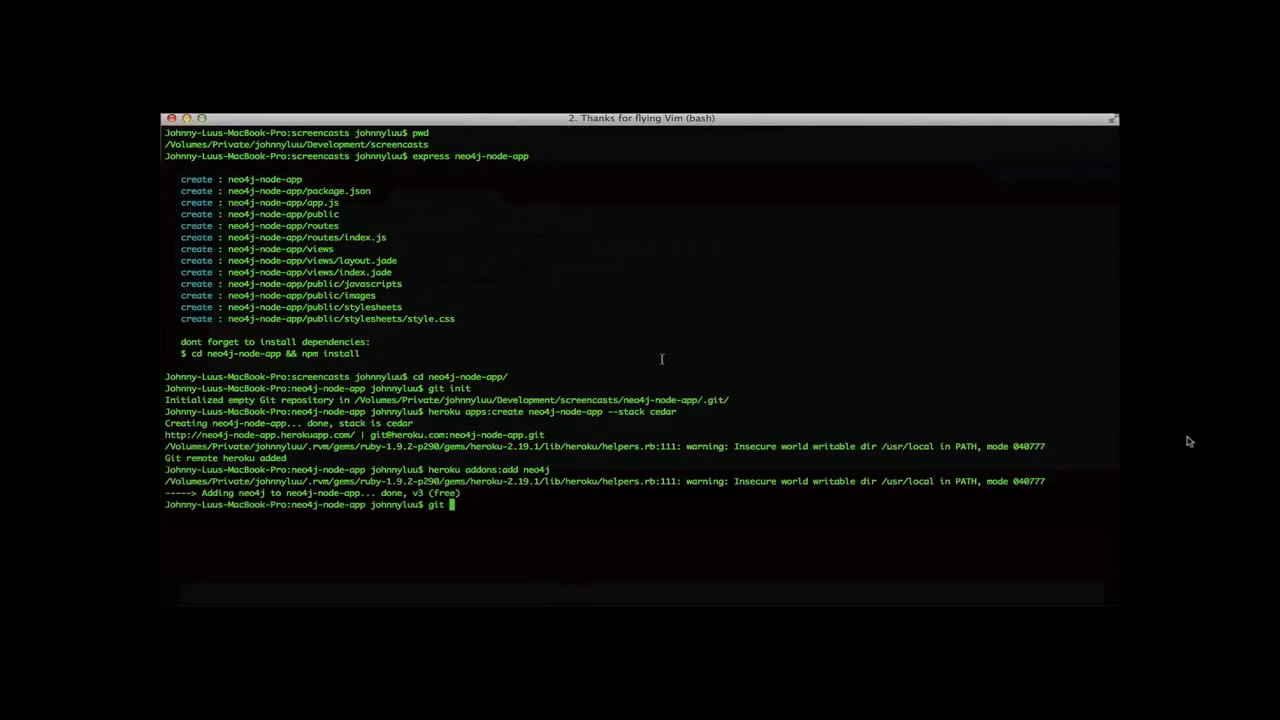
- Commit all files as "First commit.", push to heroku master, and scale web to 1
type("add --all")
type("git commit -m \"First commit.")
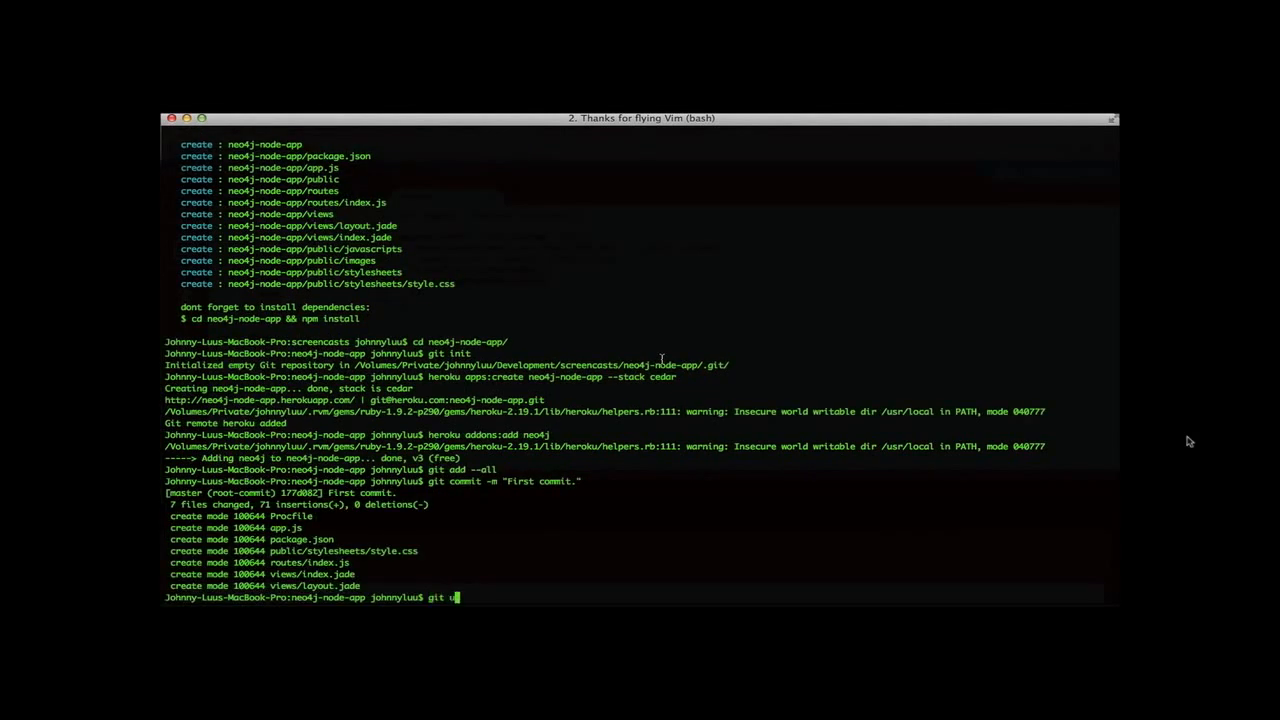
type("push heroku master")
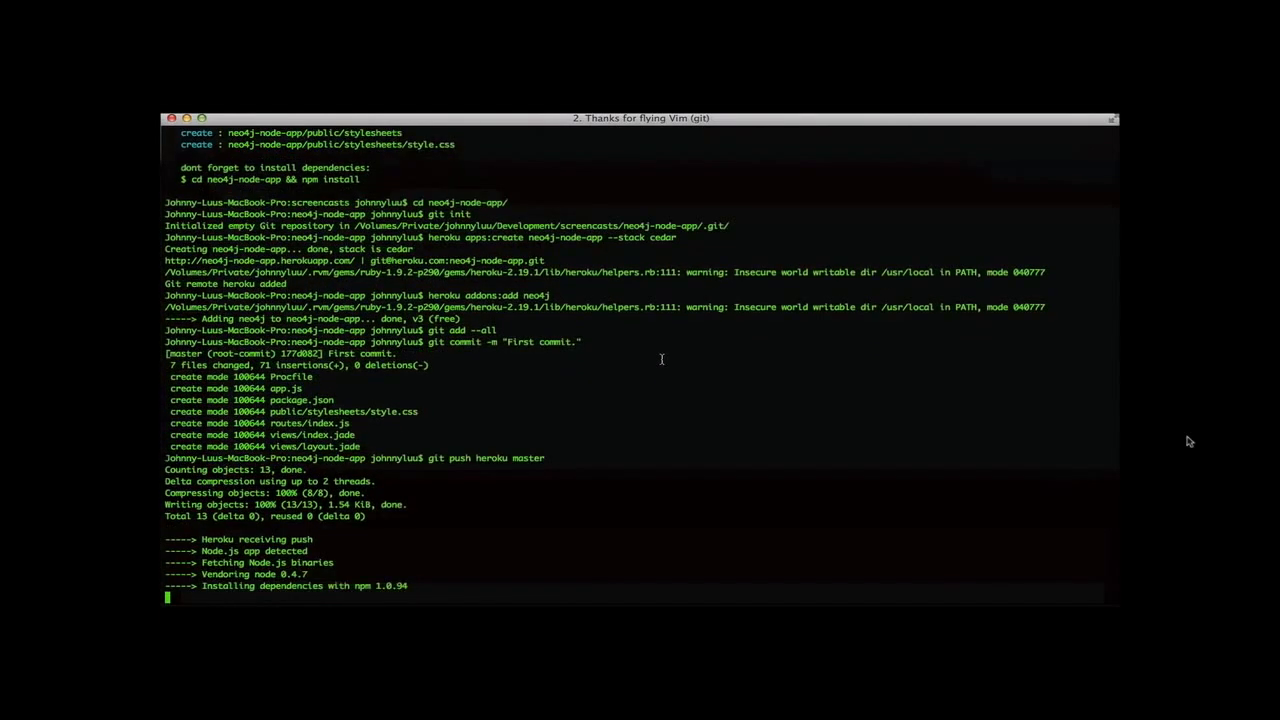
scroll("down", 3)
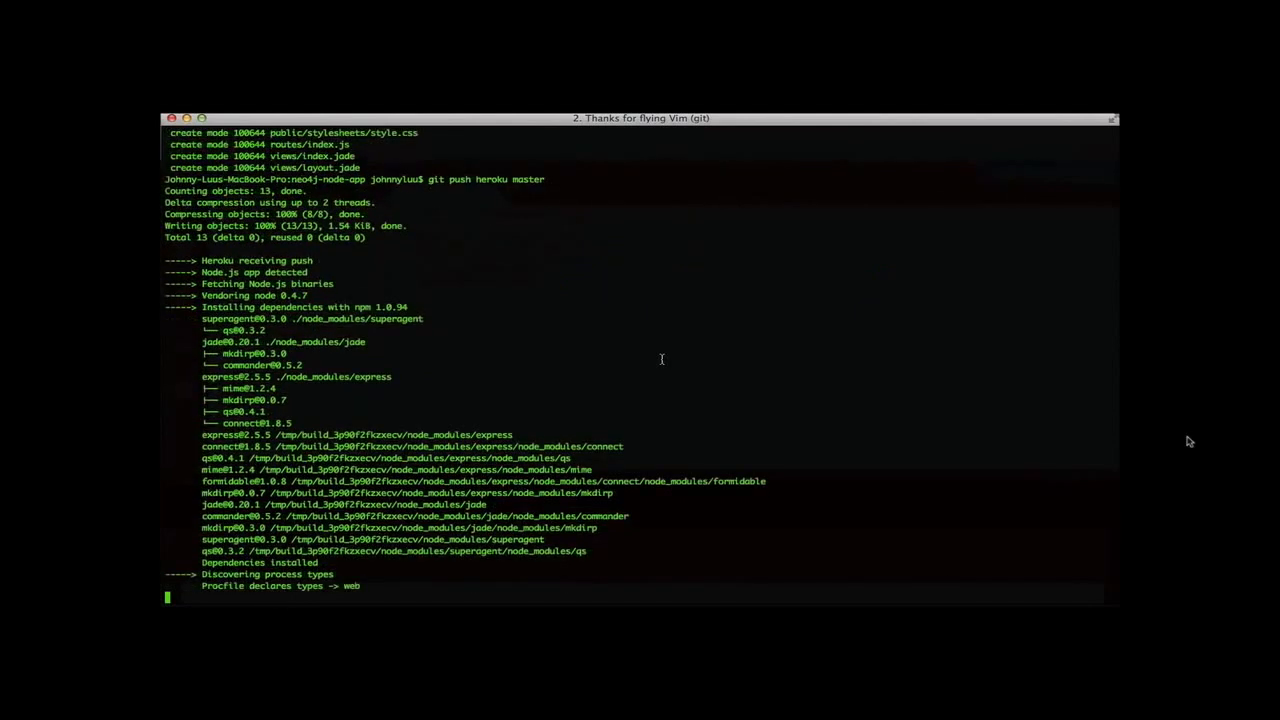
scroll("down", 3)
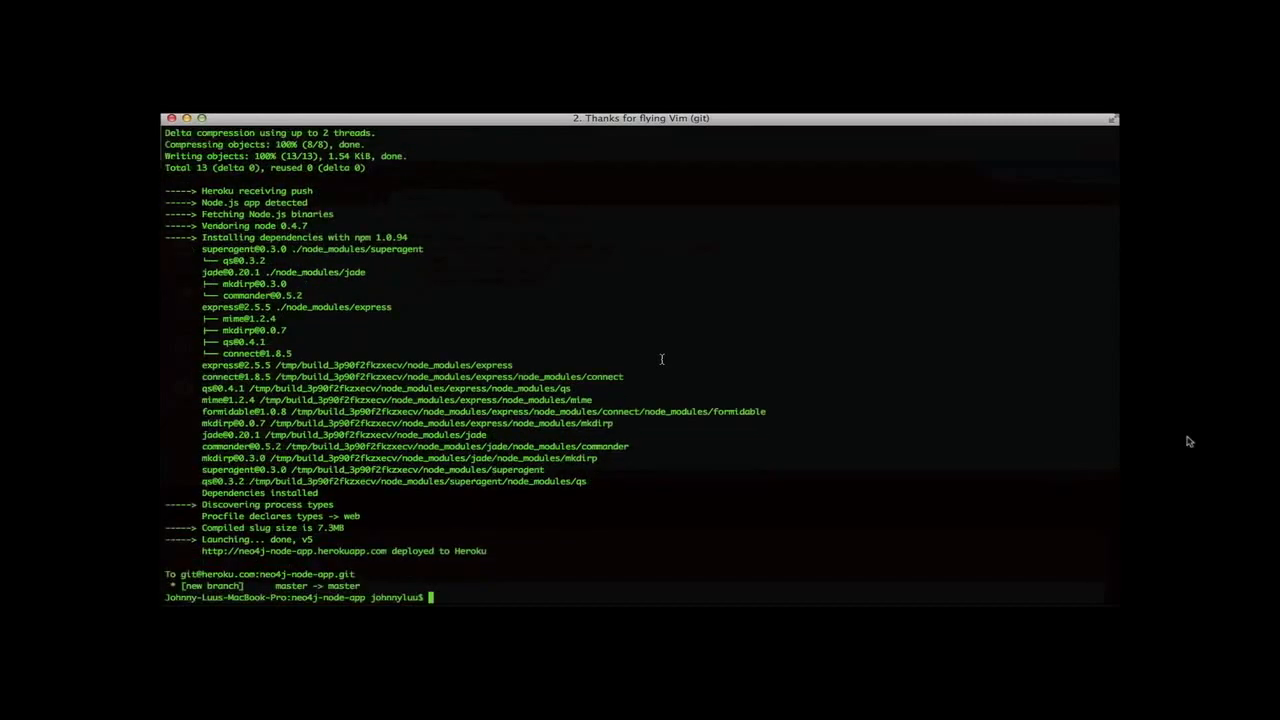
type("heroku ps:scale web")
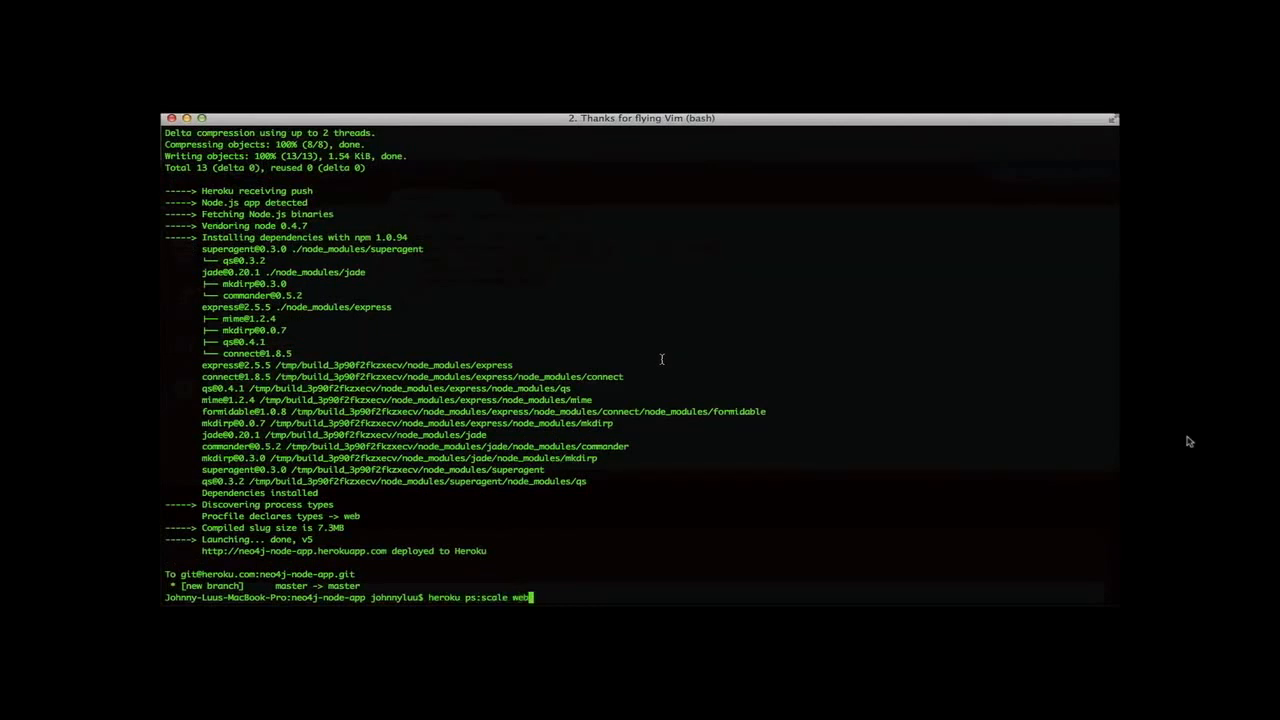
type("=1")
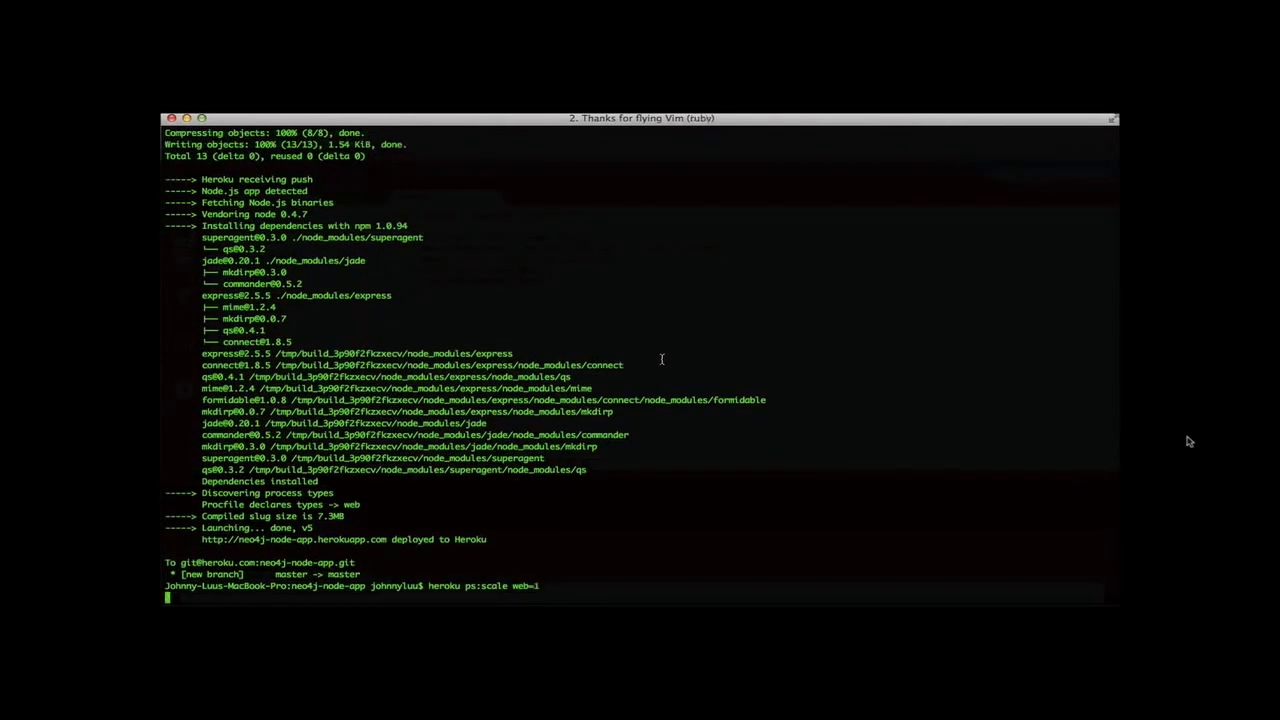